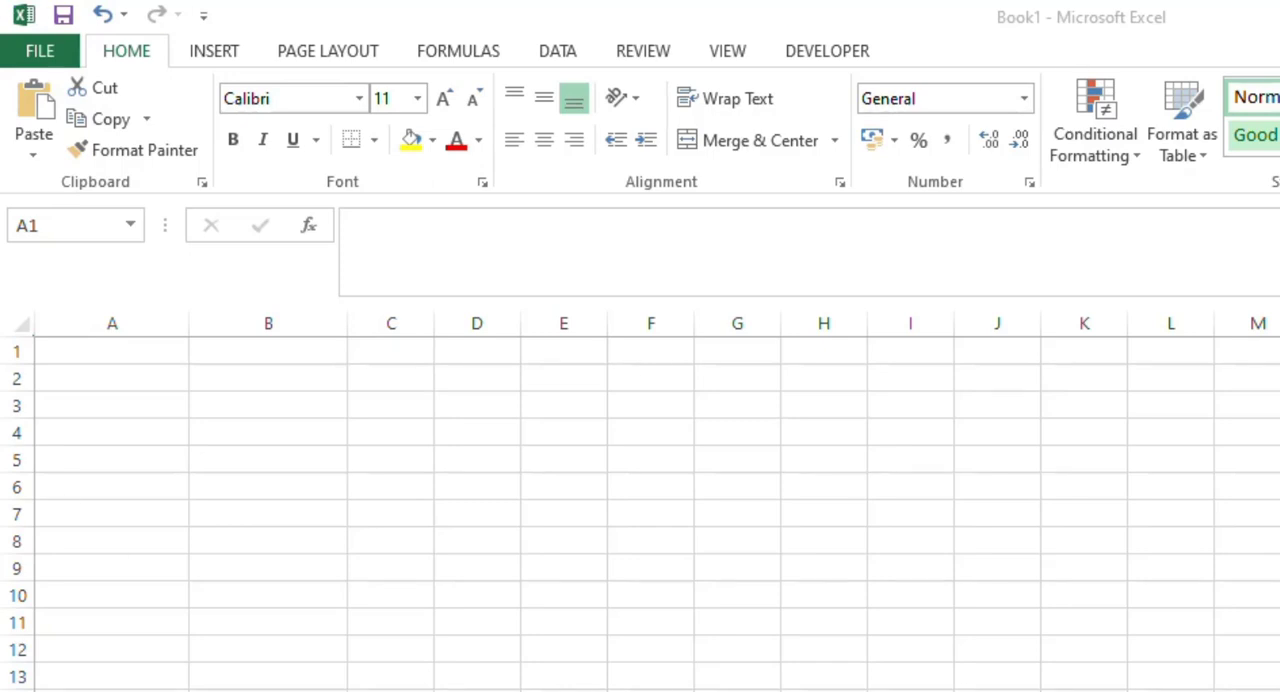
{"action": "mouse_move", "coordinate": [52, 96]}
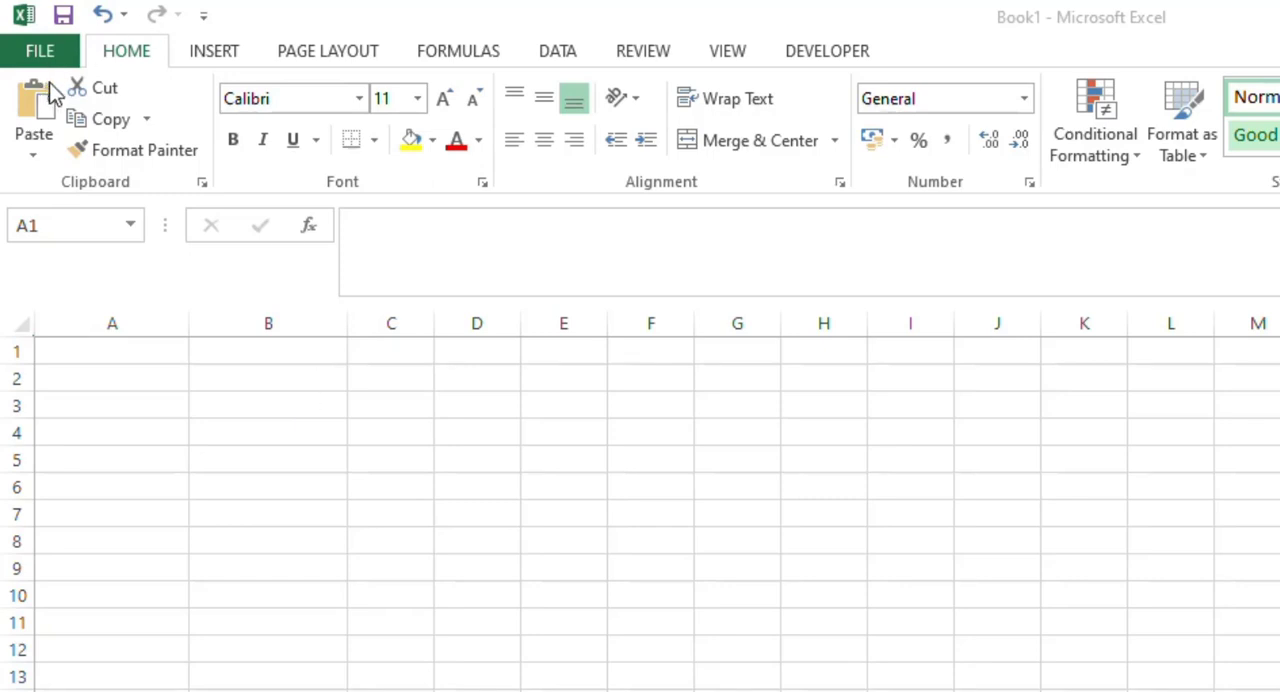
- Enter headers 'phone no' in A1 and 'Message' in B1, and widen column A
{"action": "left_click", "coordinate": [112, 348]}
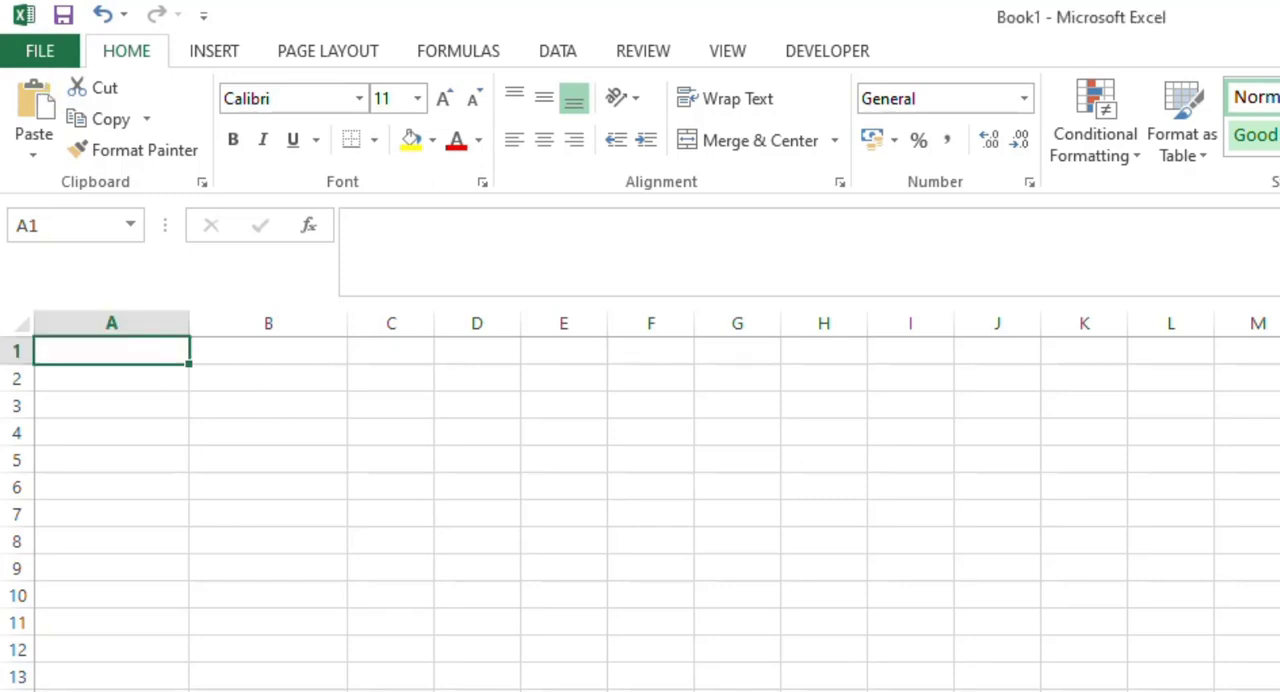
{"action": "type", "text": "phone no"}
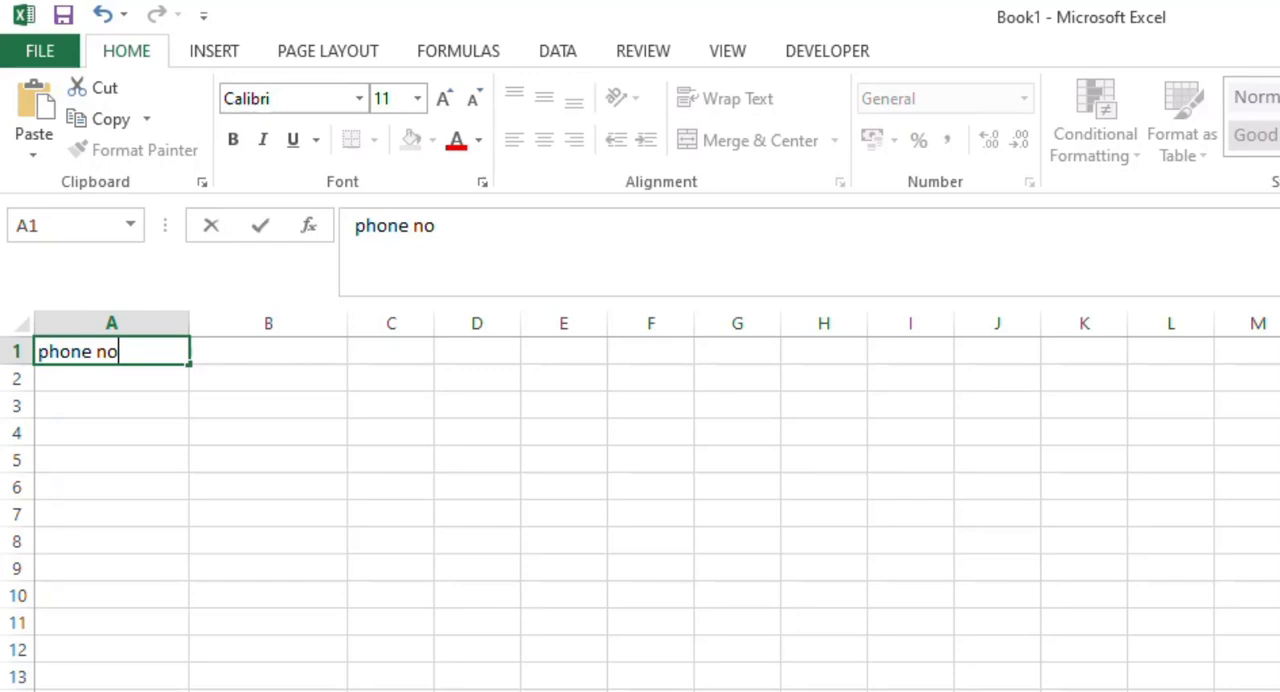
{"action": "type", "text": "Mes"}
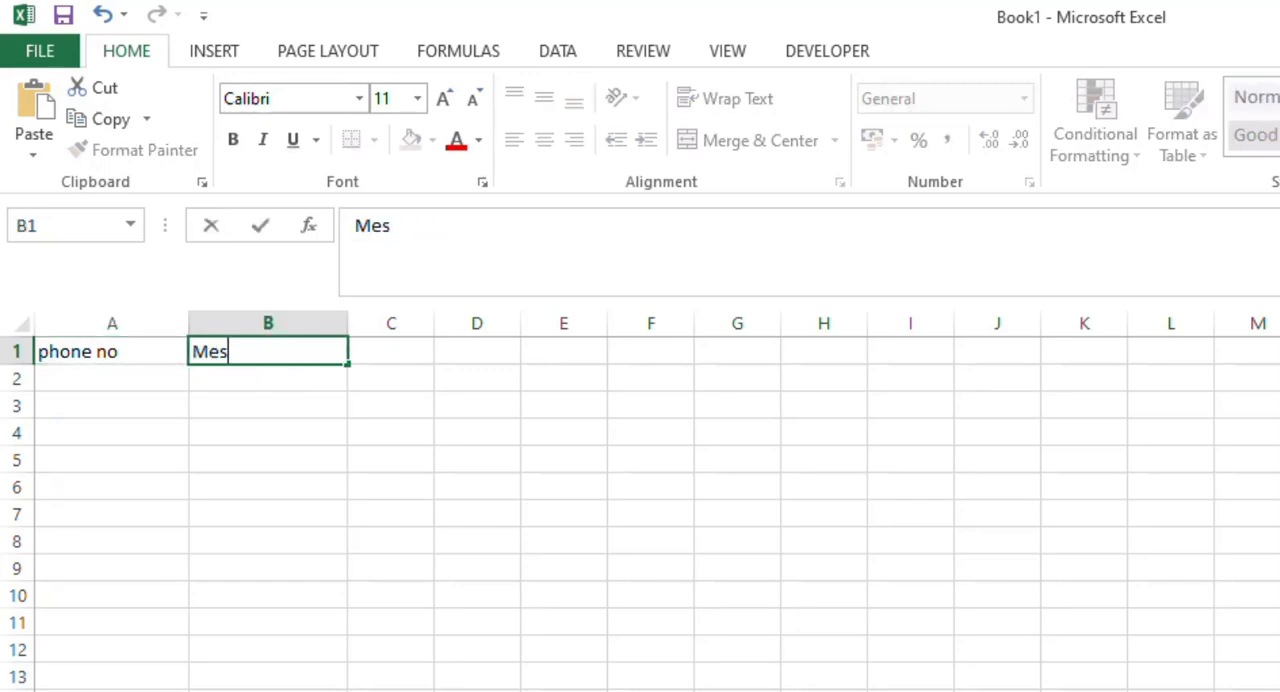
{"action": "type", "text": "sage"}
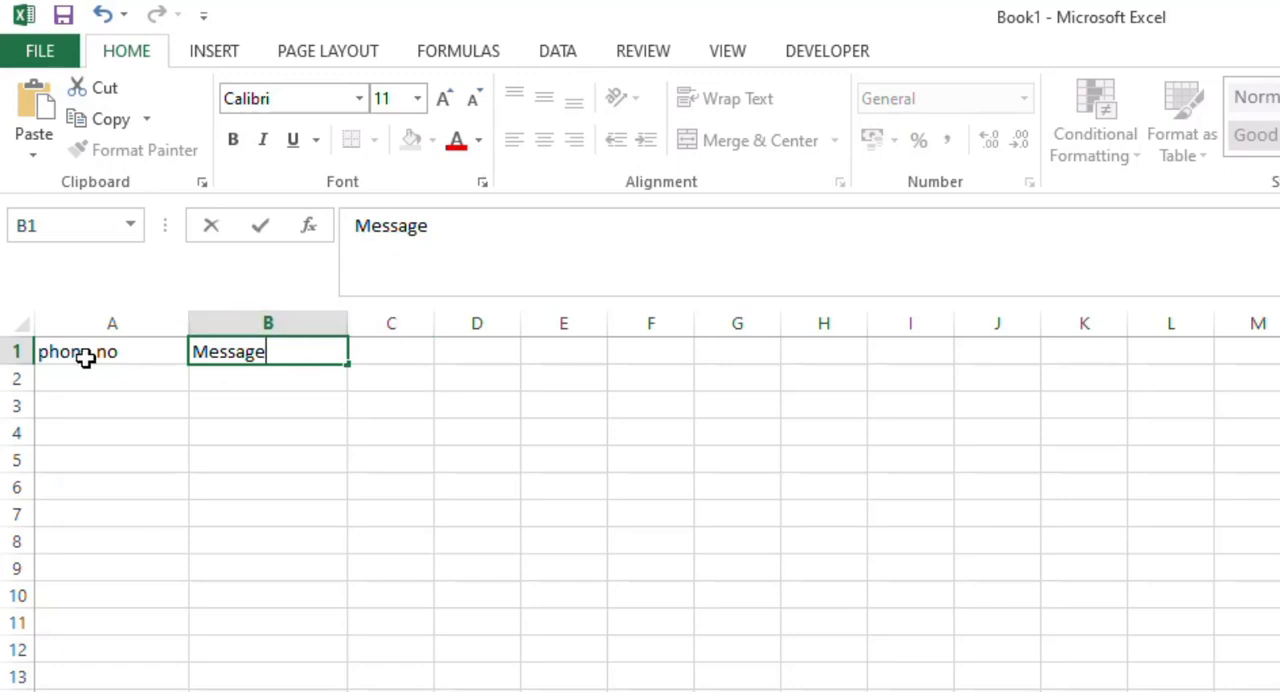
{"action": "key", "text": "Return"}
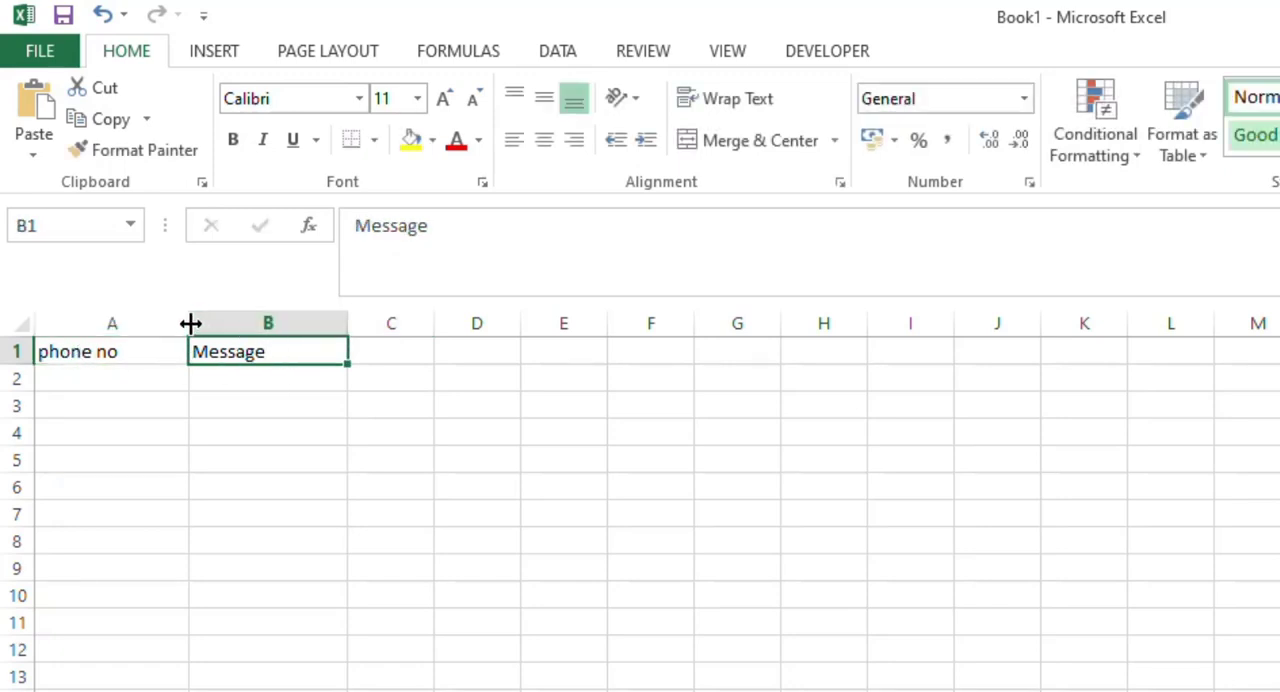
{"action": "left_click_drag", "start_coordinate": [350, 322], "coordinate": [412, 322]}
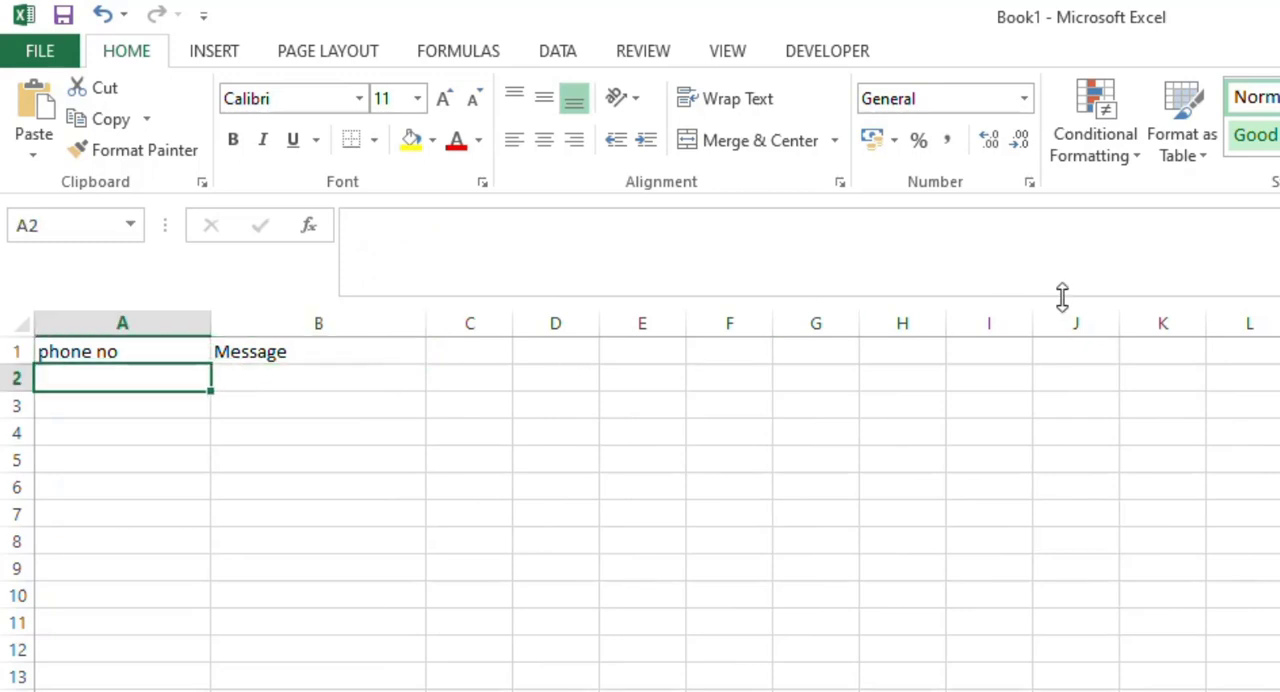
{"action": "type", "text": "91996"}
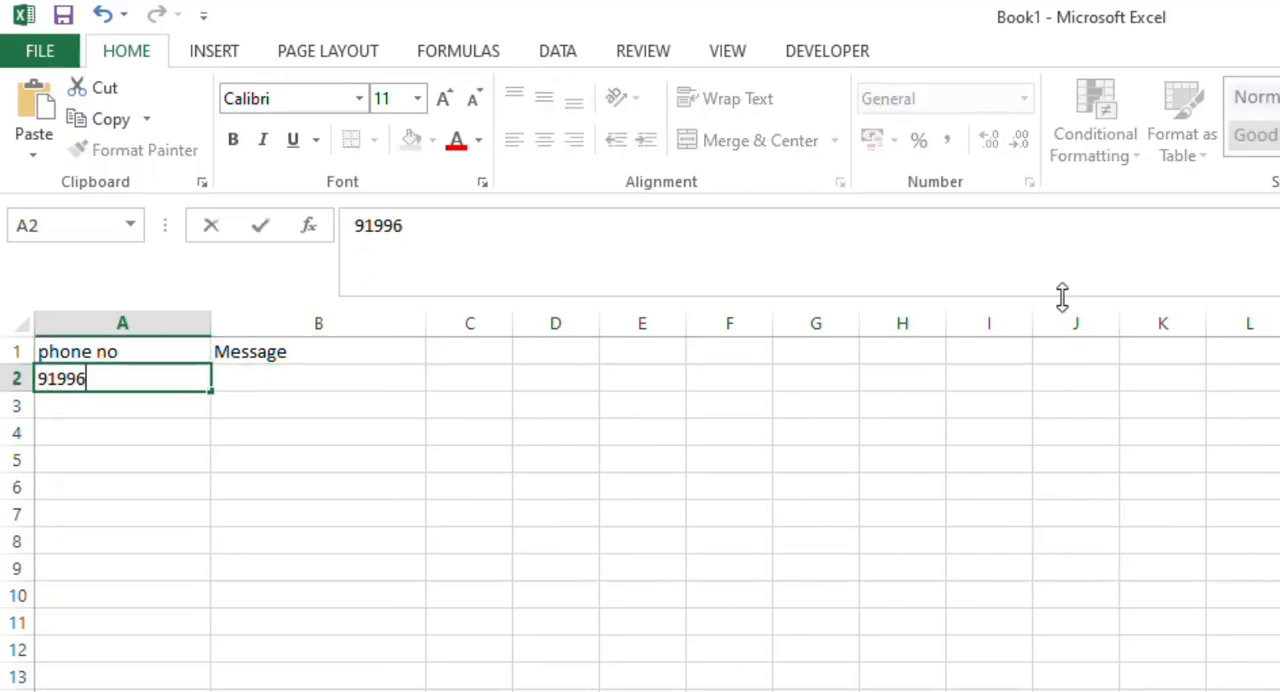
{"action": "type", "text": "258259"}
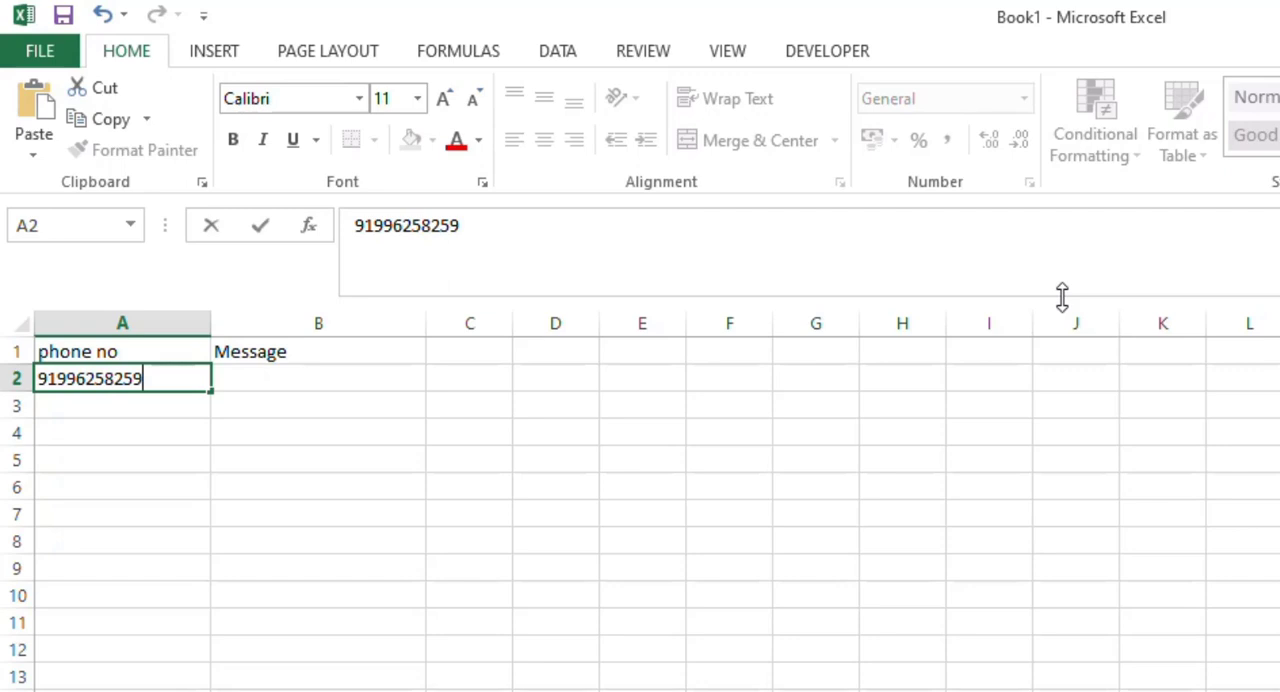
{"action": "key", "text": "Return"}
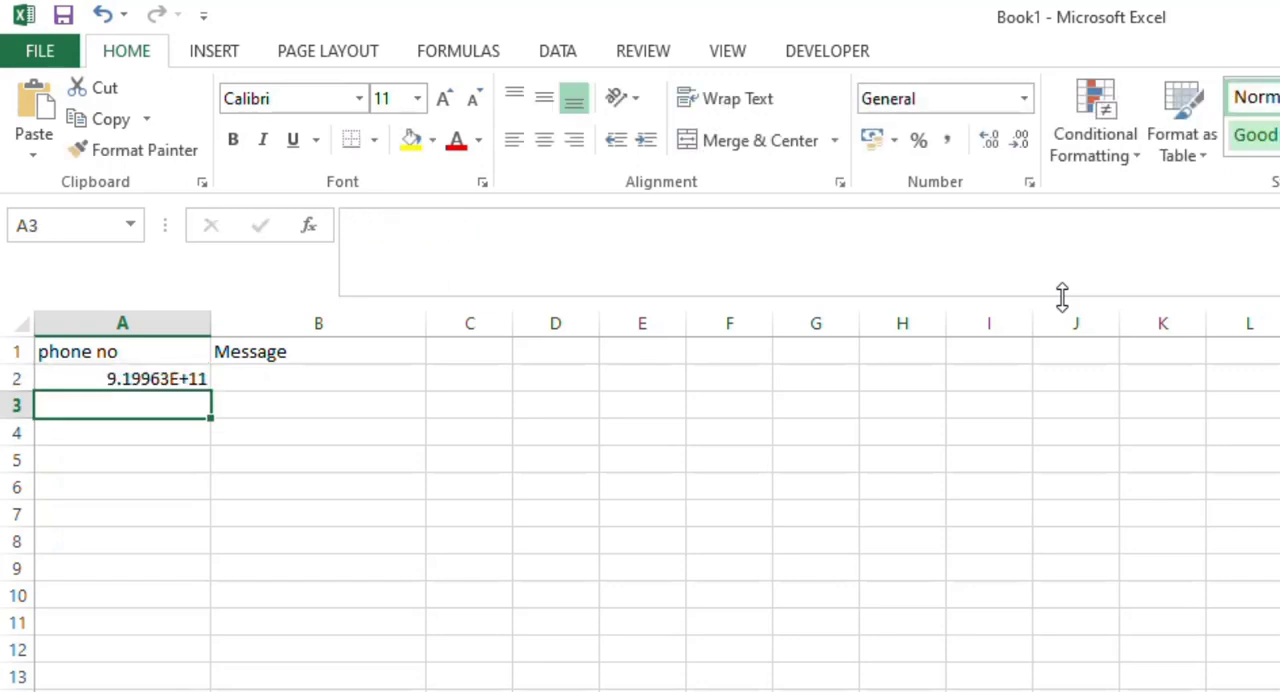
{"action": "type", "text": "9199625"}
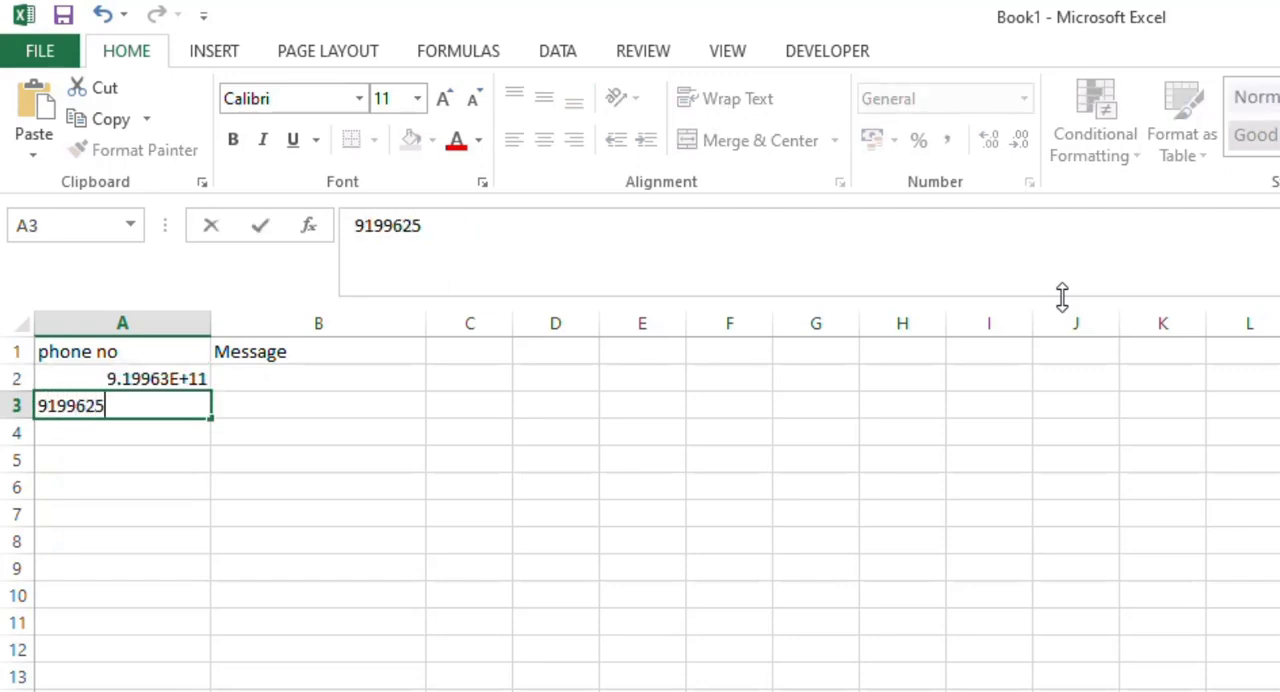
{"action": "type", "text": "825"}
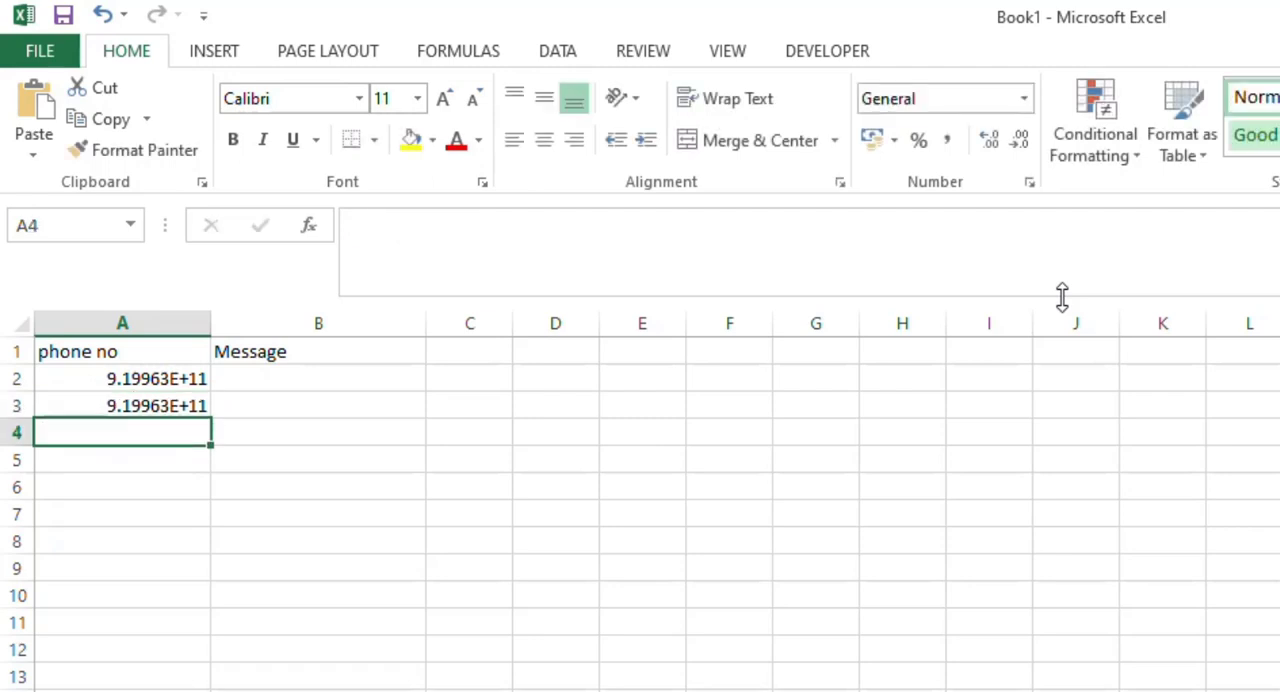
- Enter the message 'welcome' beside each phone number in column B
{"action": "left_click", "coordinate": [318, 378]}
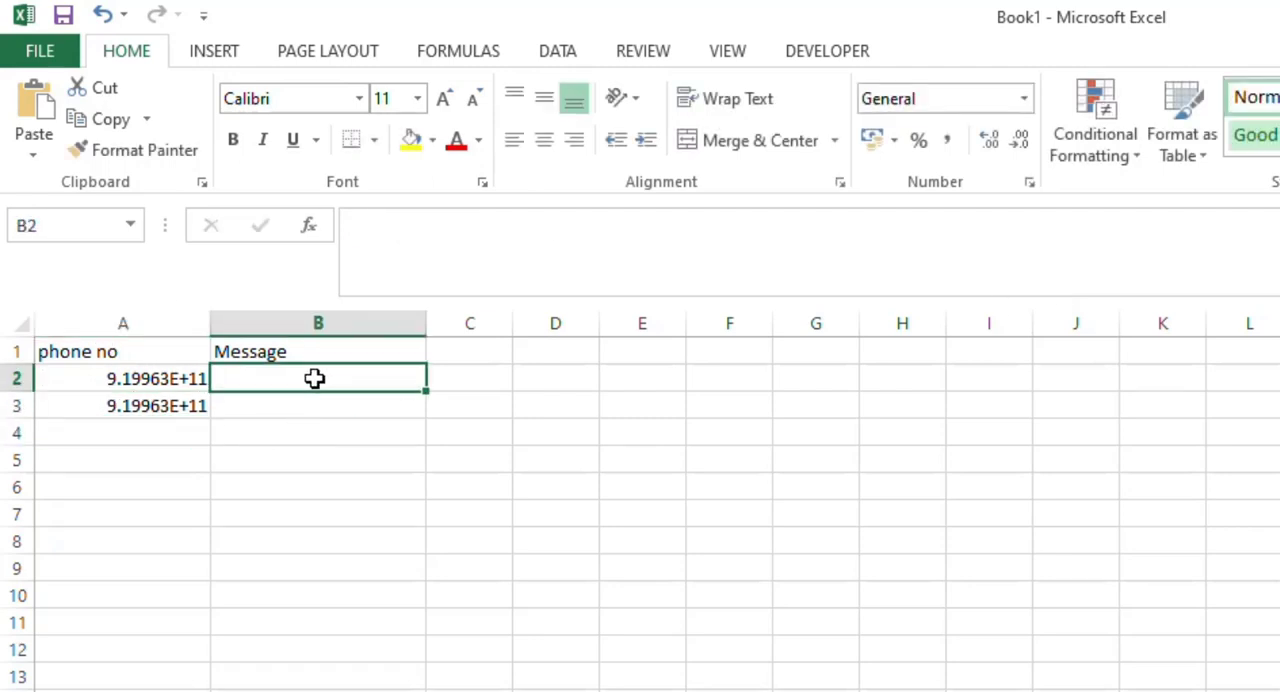
{"action": "type", "text": "welcome"}
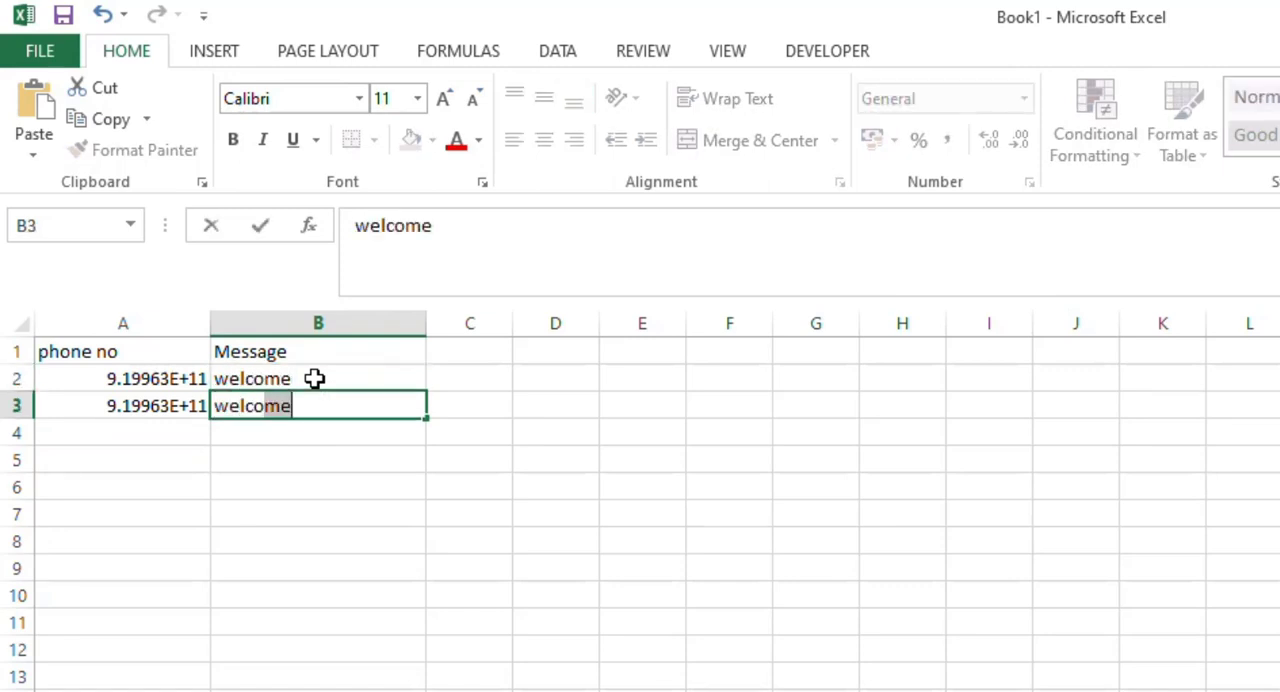
{"action": "key", "text": "Return"}
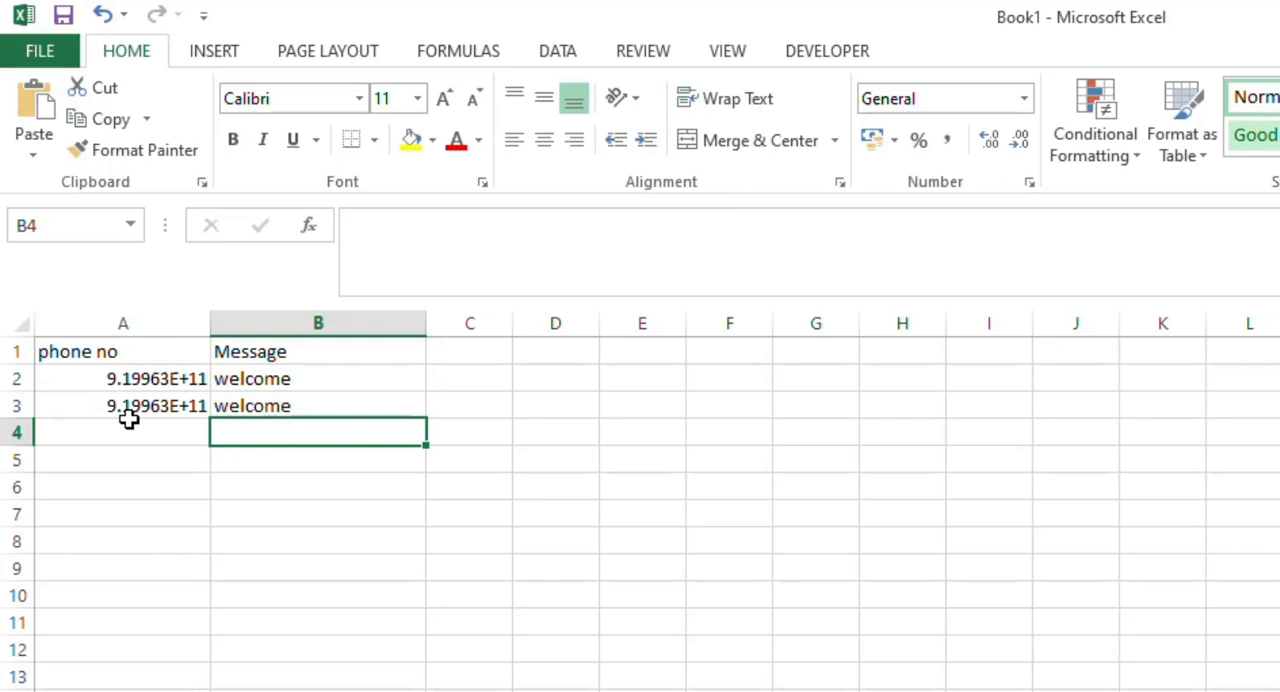
{"action": "left_click", "coordinate": [318, 378]}
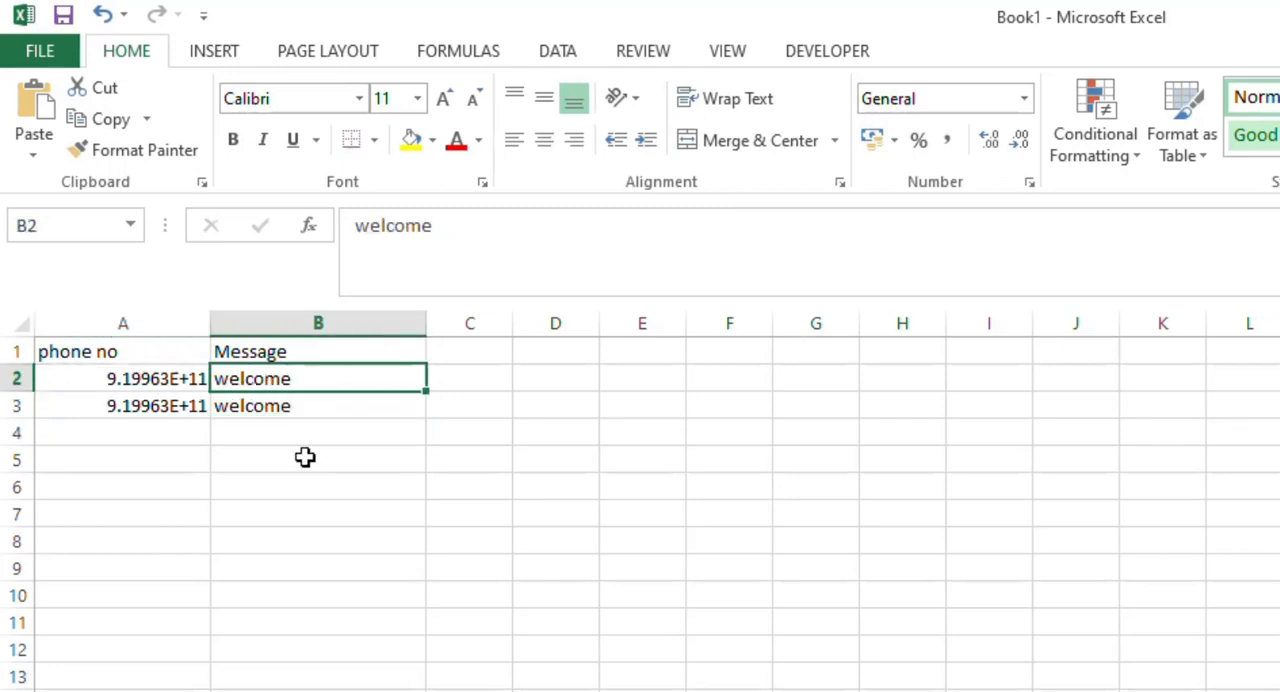
{"action": "mouse_move", "coordinate": [50, 70]}
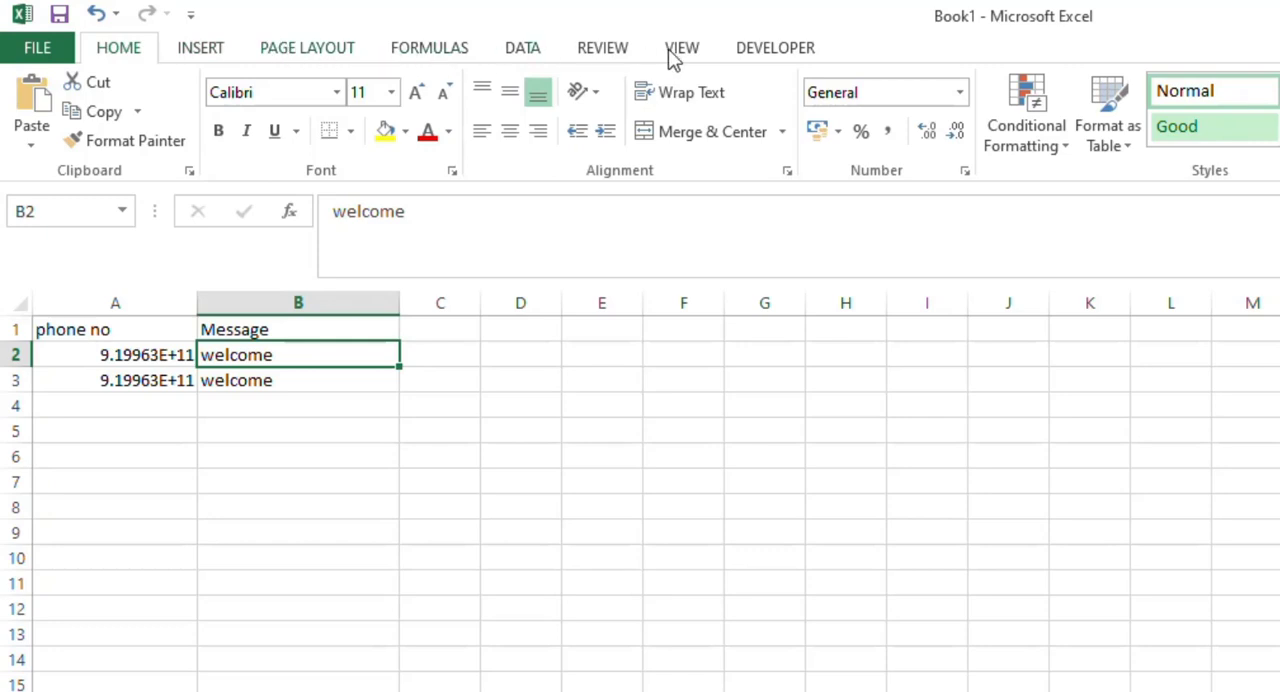
{"action": "mouse_move", "coordinate": [840, 66]}
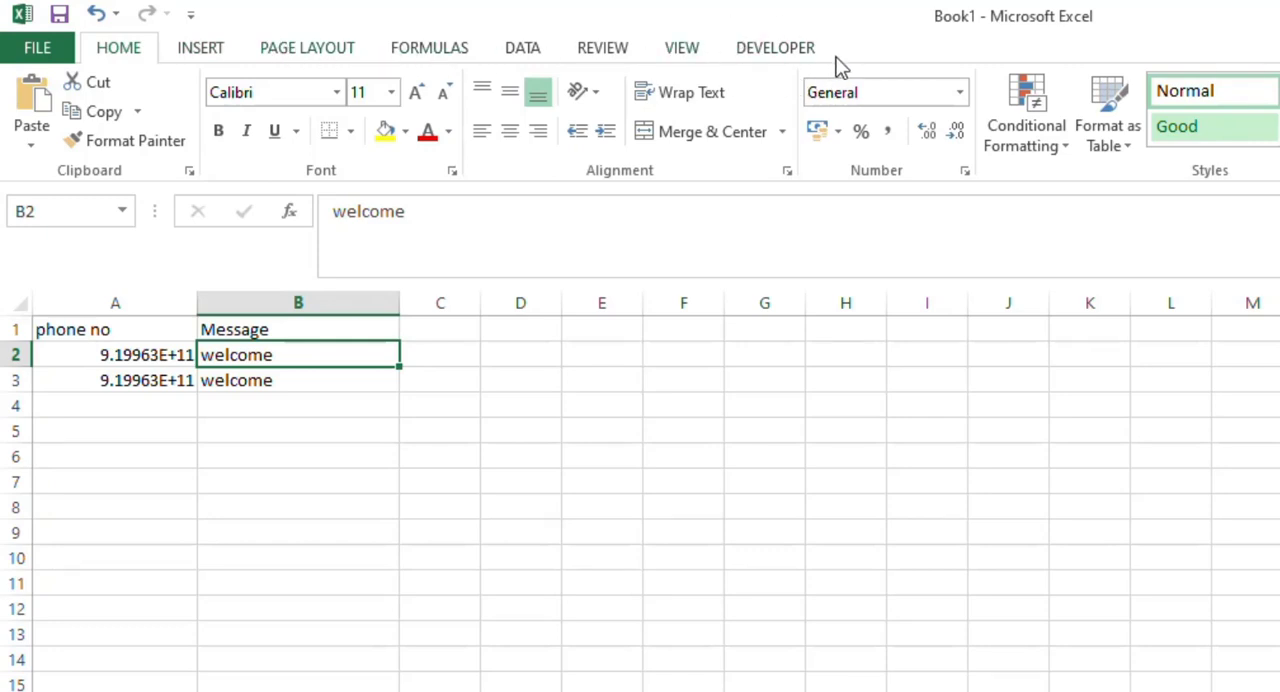
{"action": "mouse_move", "coordinate": [880, 78]}
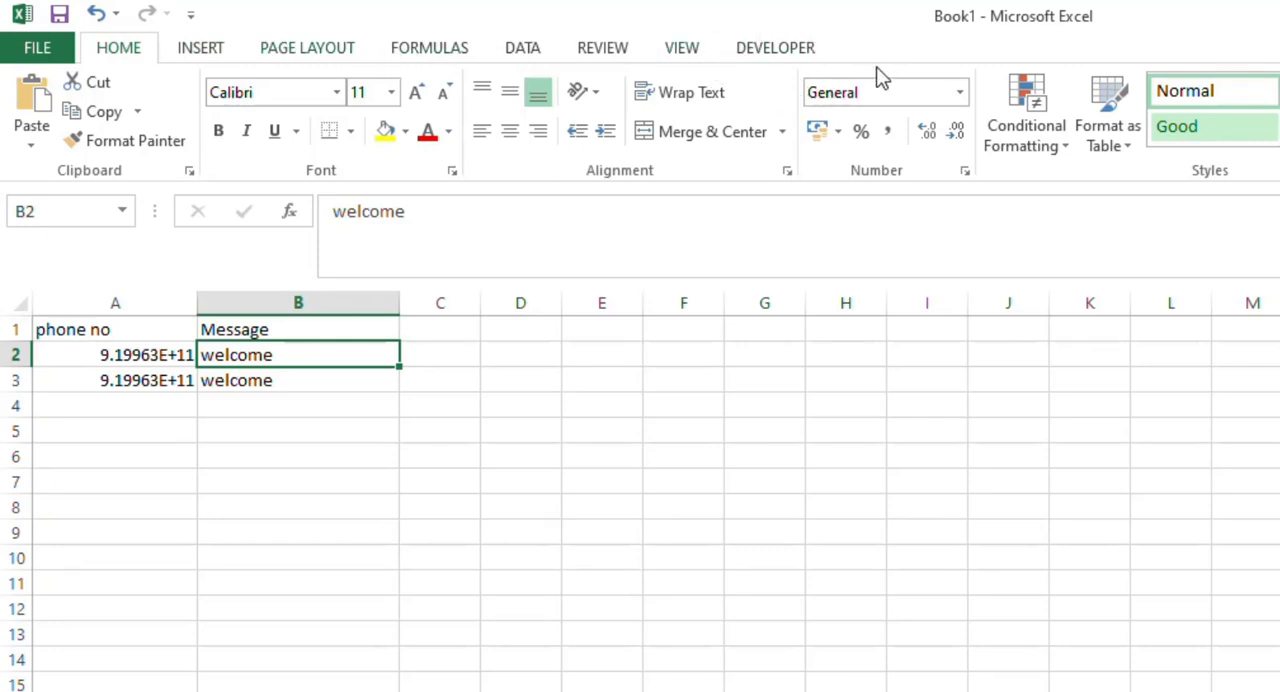
{"action": "mouse_move", "coordinate": [850, 56]}
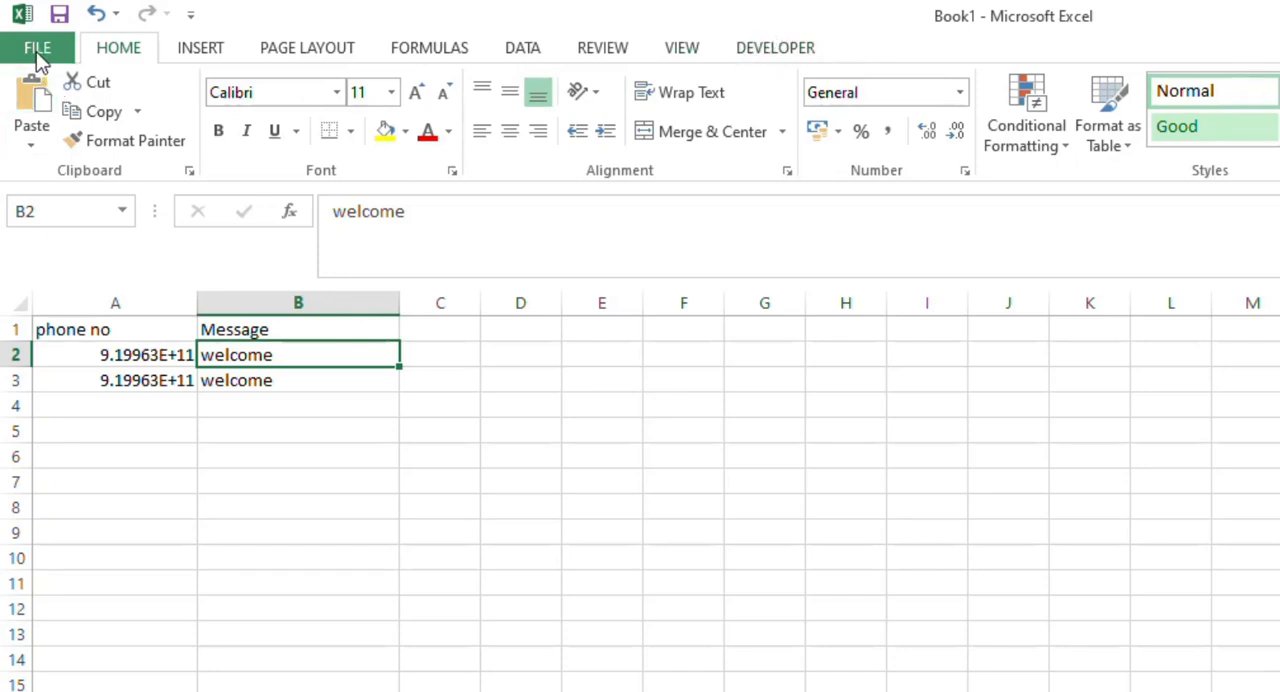
- Reach Excel Options' Customize Ribbon page and tick Developer in Main Tabs
{"action": "left_click", "coordinate": [38, 46]}
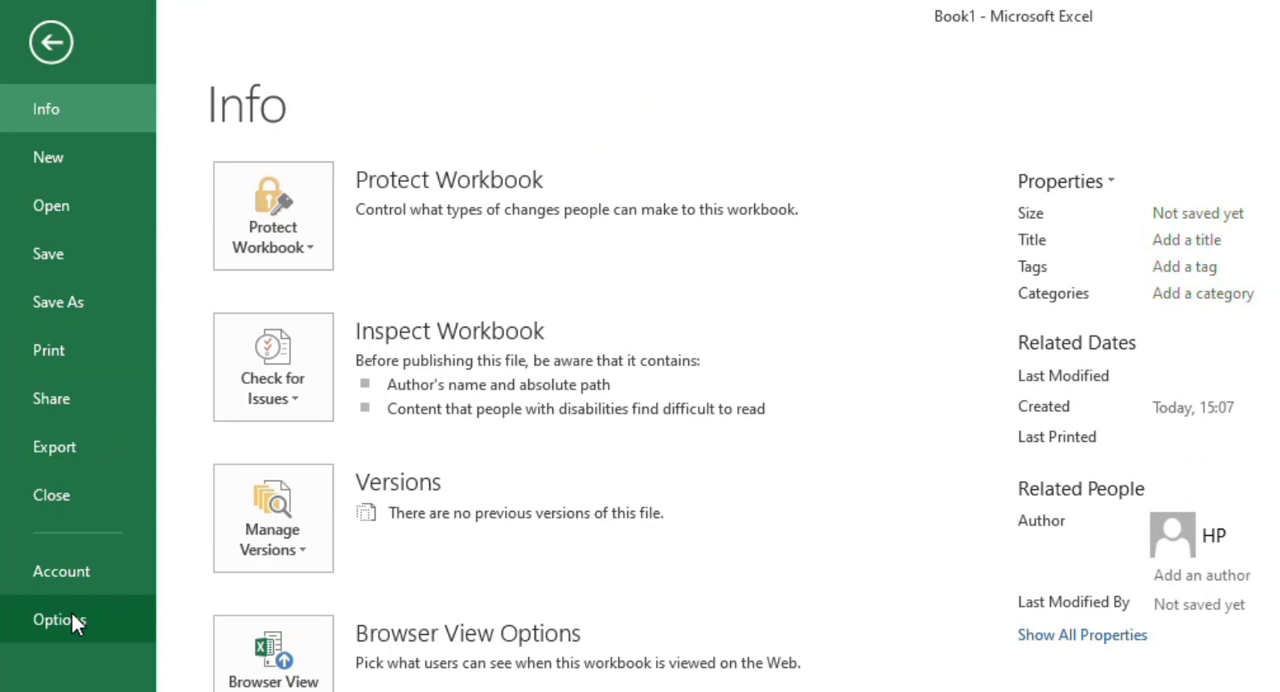
{"action": "left_click", "coordinate": [50, 42]}
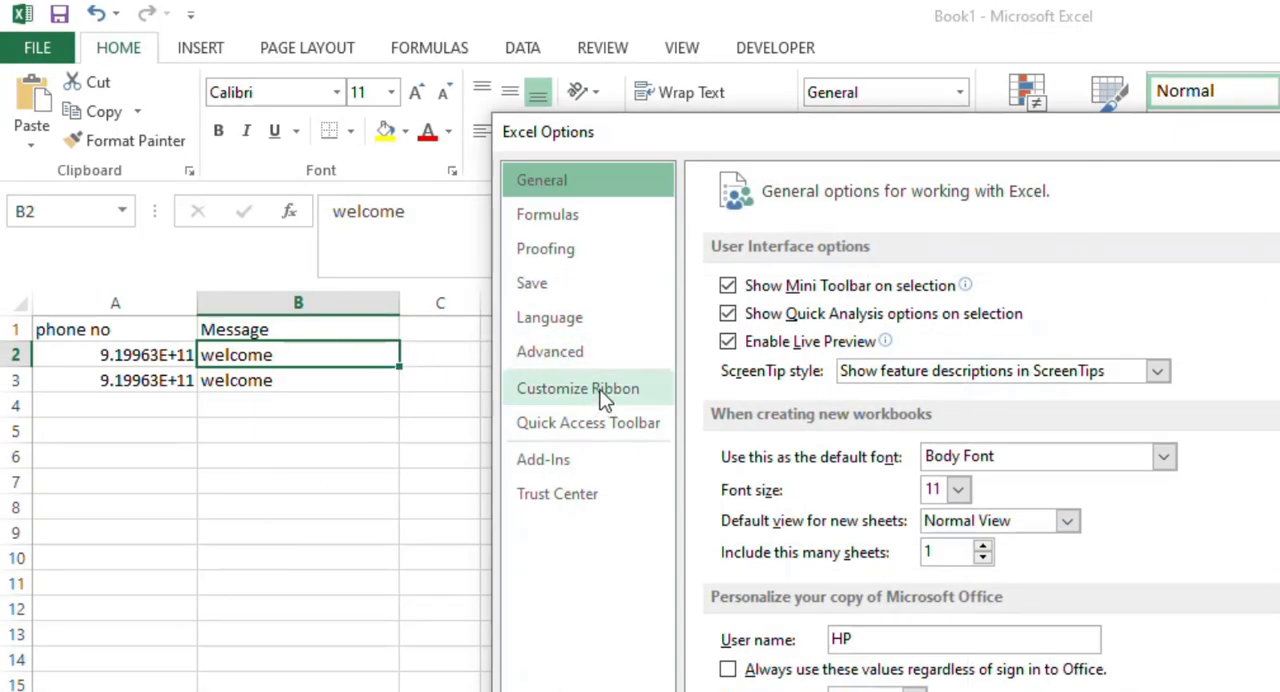
{"action": "left_click", "coordinate": [576, 388]}
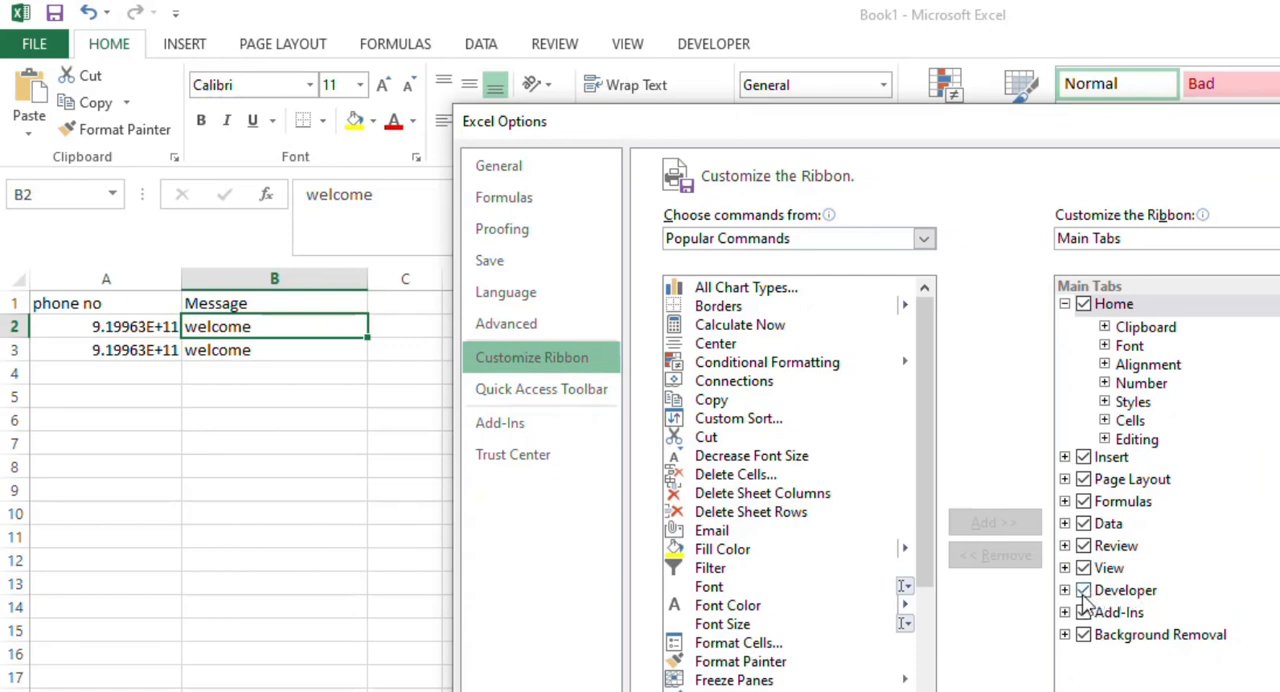
{"action": "left_click", "coordinate": [1126, 590]}
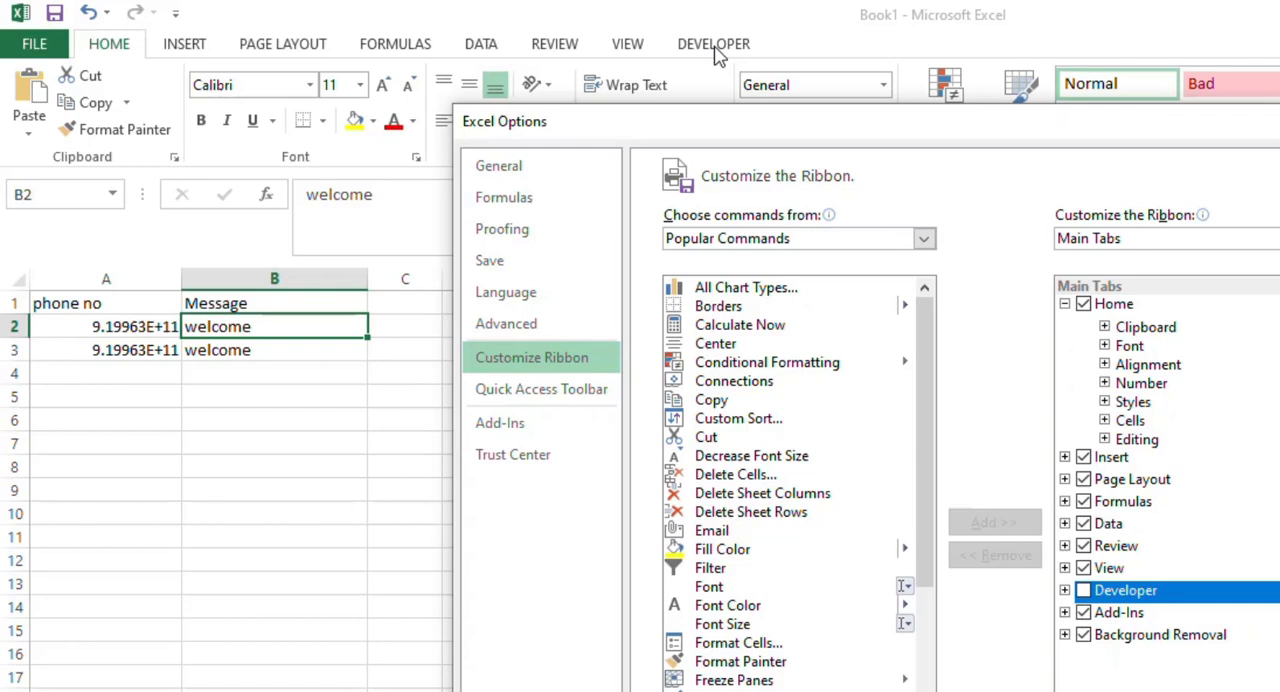
{"action": "mouse_move", "coordinate": [980, 476]}
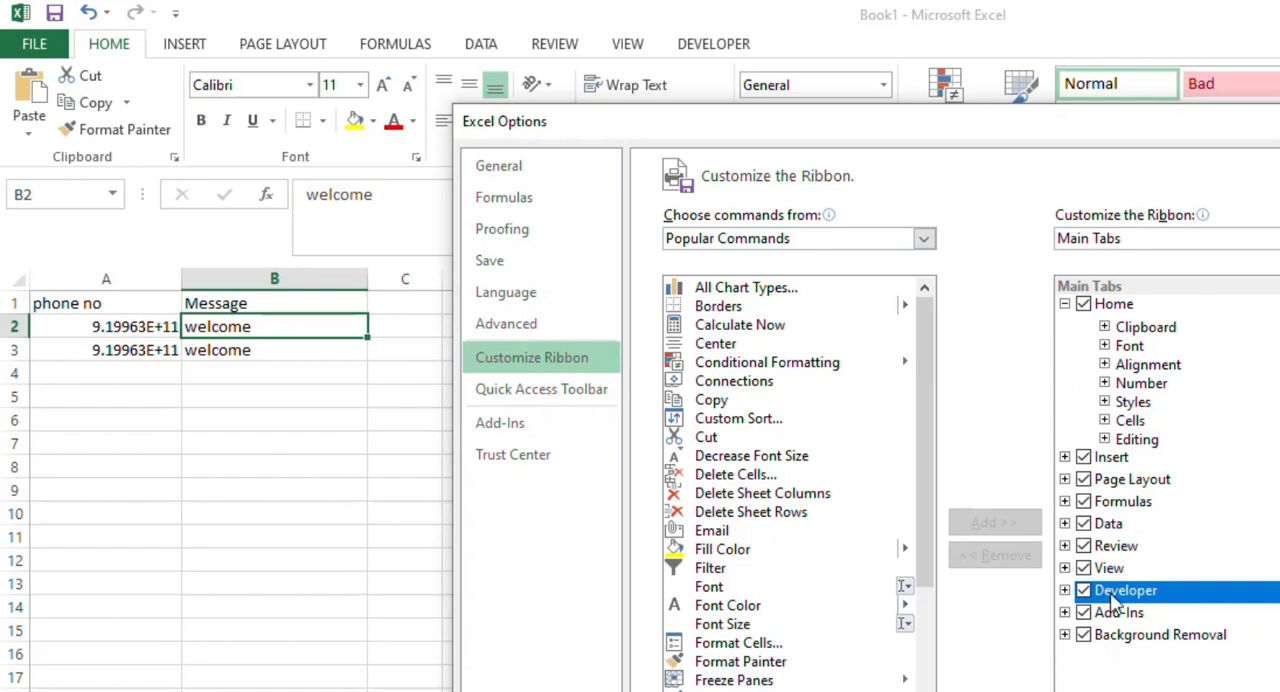
- Confirm the Developer tab is enabled in the ribbon customization settings
{"action": "left_click", "coordinate": [1084, 590]}
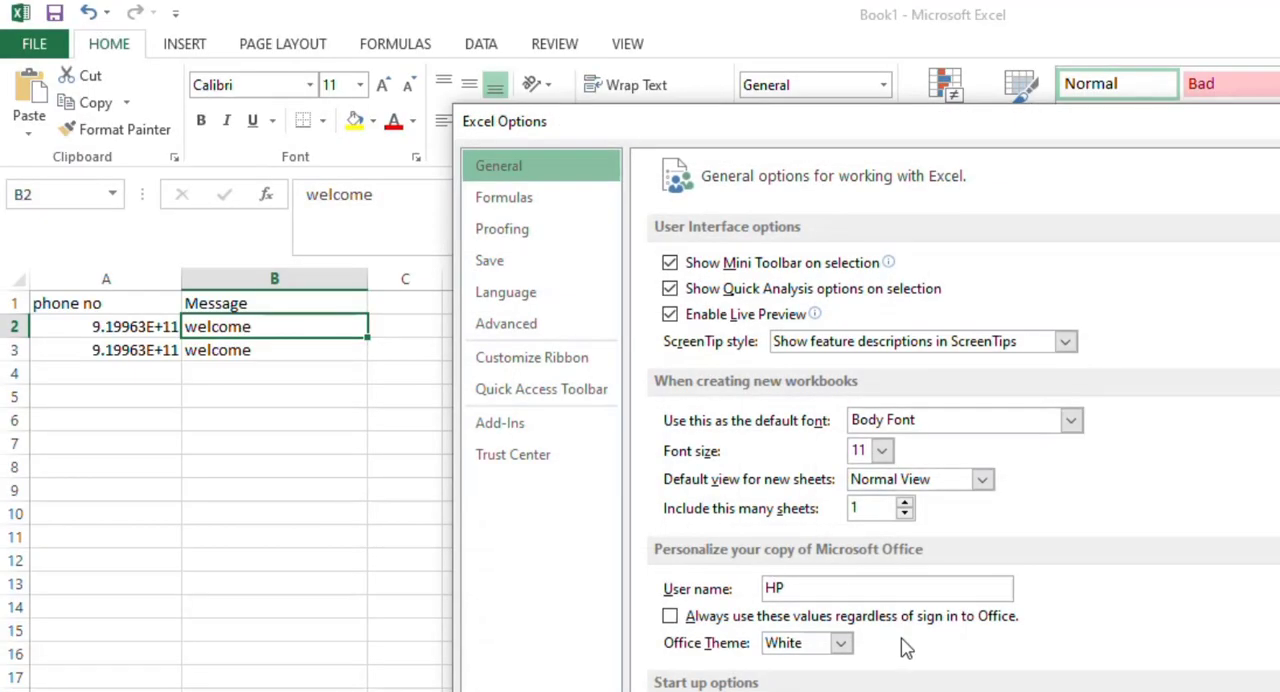
{"action": "left_click", "coordinate": [532, 356]}
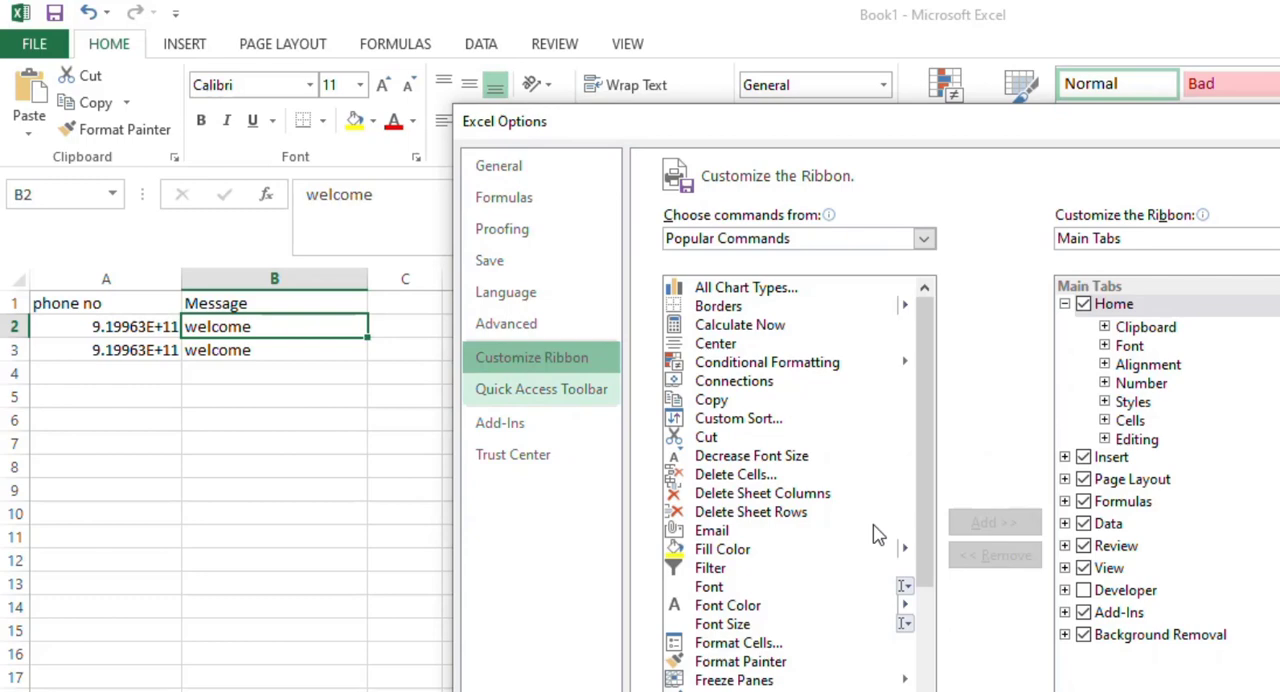
{"action": "left_click", "coordinate": [1124, 590]}
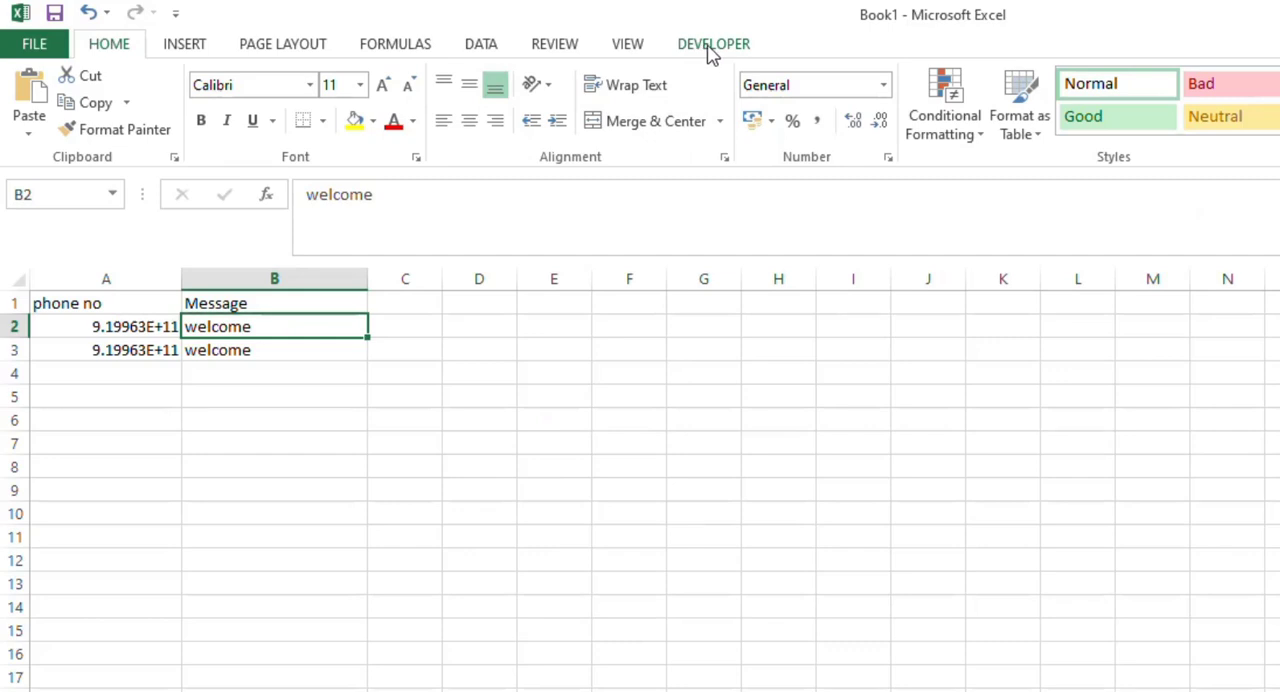
- Switch to the Developer tab on the ribbon
{"action": "left_click", "coordinate": [712, 44]}
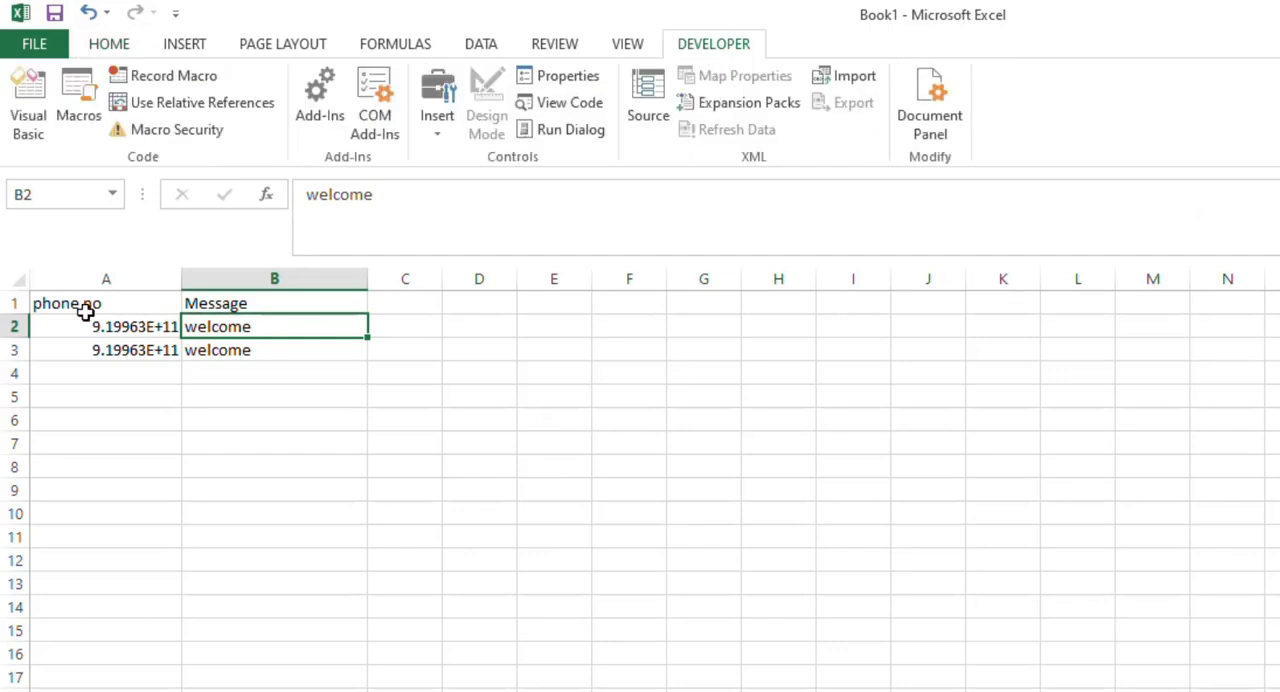
{"action": "left_click", "coordinate": [274, 304]}
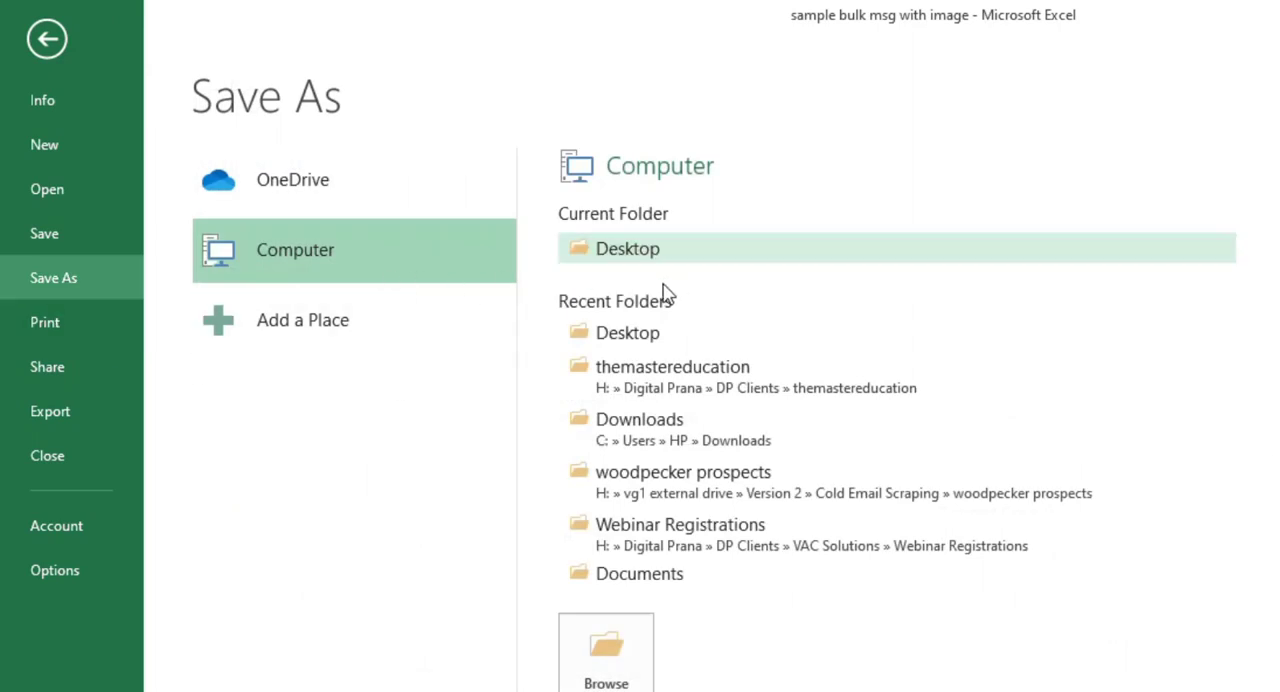
- Save the workbook to the Desktop as an Excel Macro-Enabled Workbook named sample bulk msg with image
{"action": "left_click", "coordinate": [606, 650]}
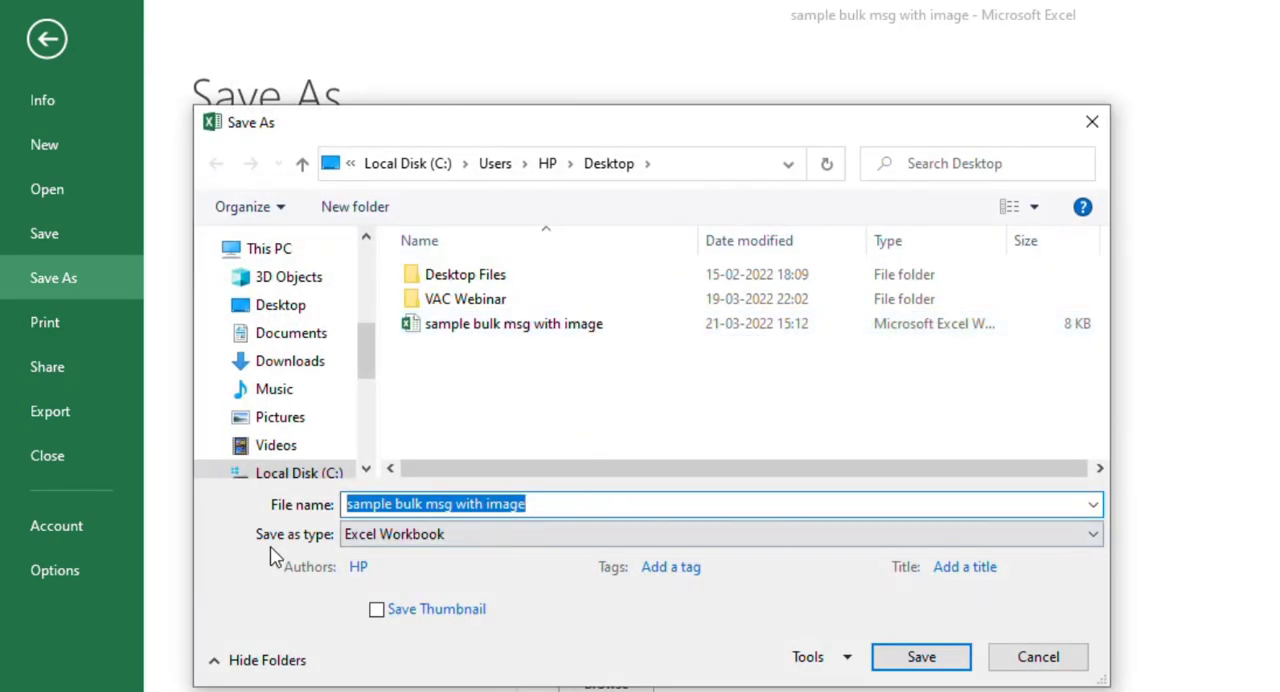
{"action": "mouse_move", "coordinate": [556, 524]}
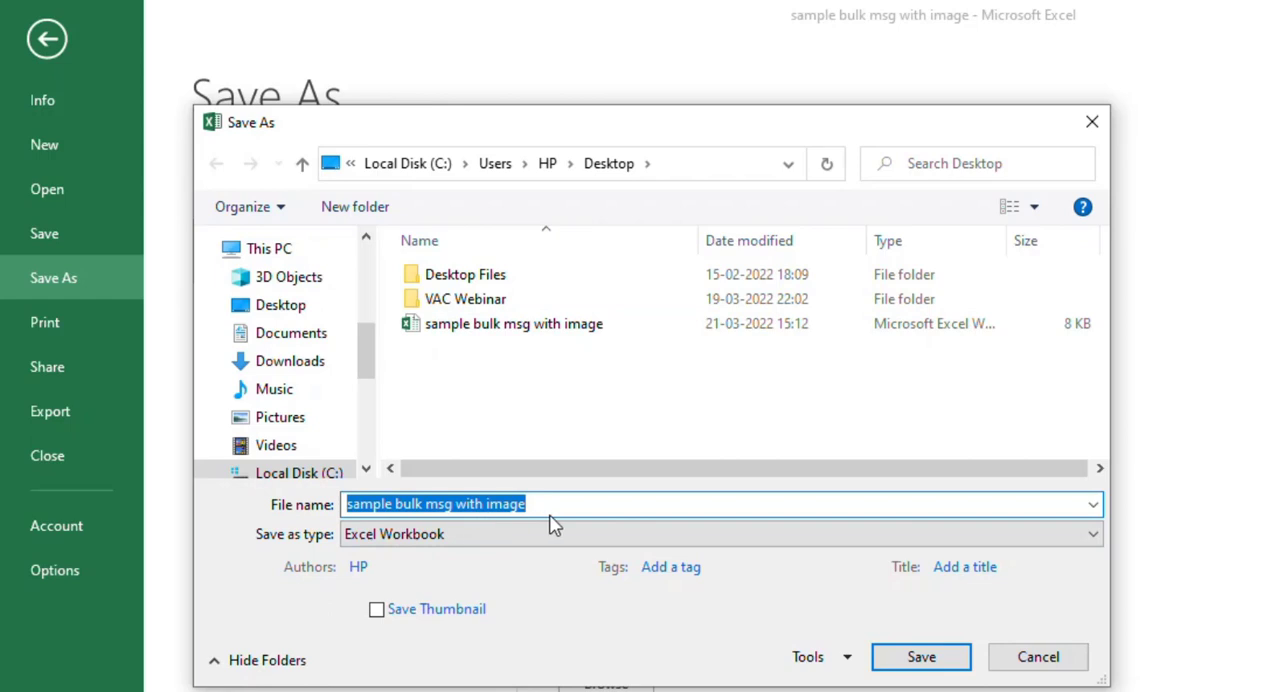
{"action": "mouse_move", "coordinate": [332, 548]}
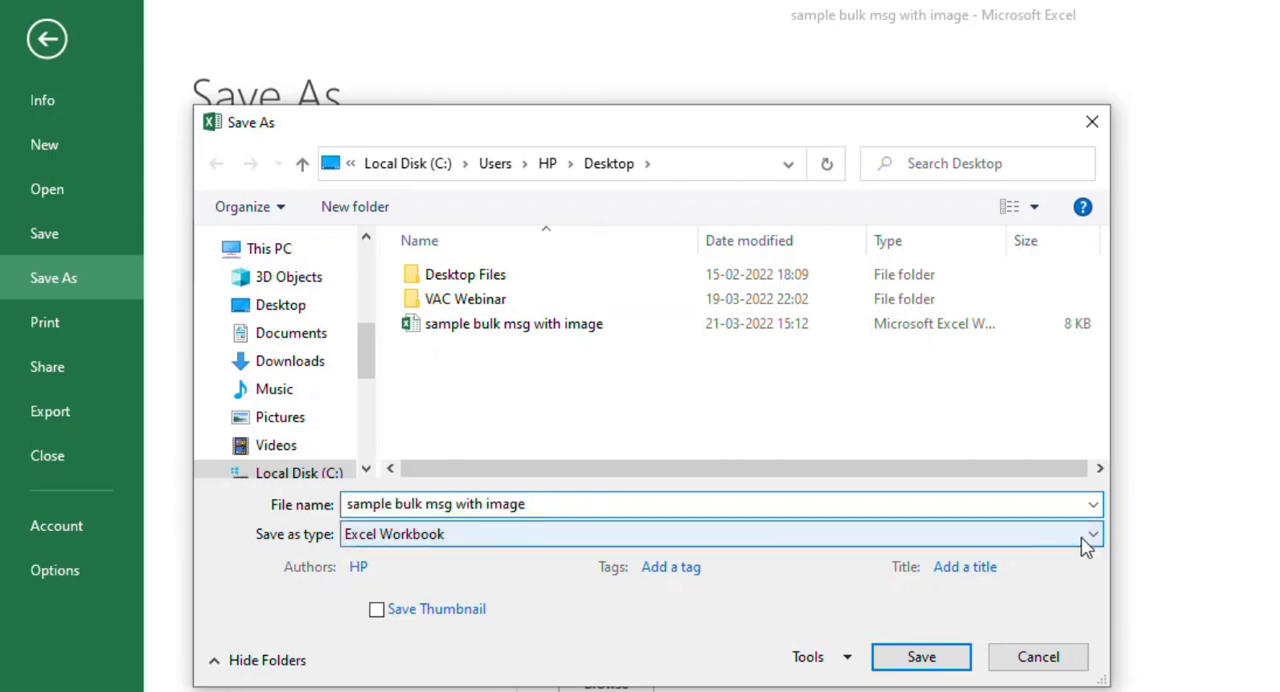
{"action": "left_click", "coordinate": [1090, 532]}
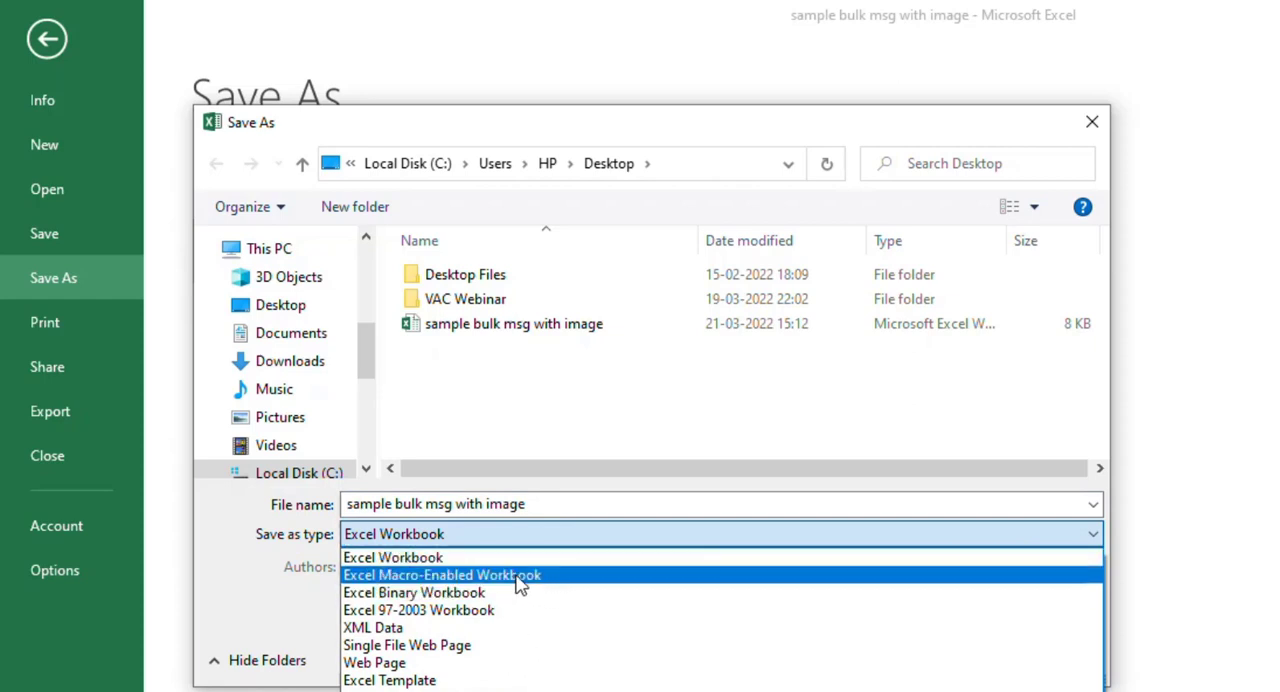
{"action": "mouse_move", "coordinate": [400, 588]}
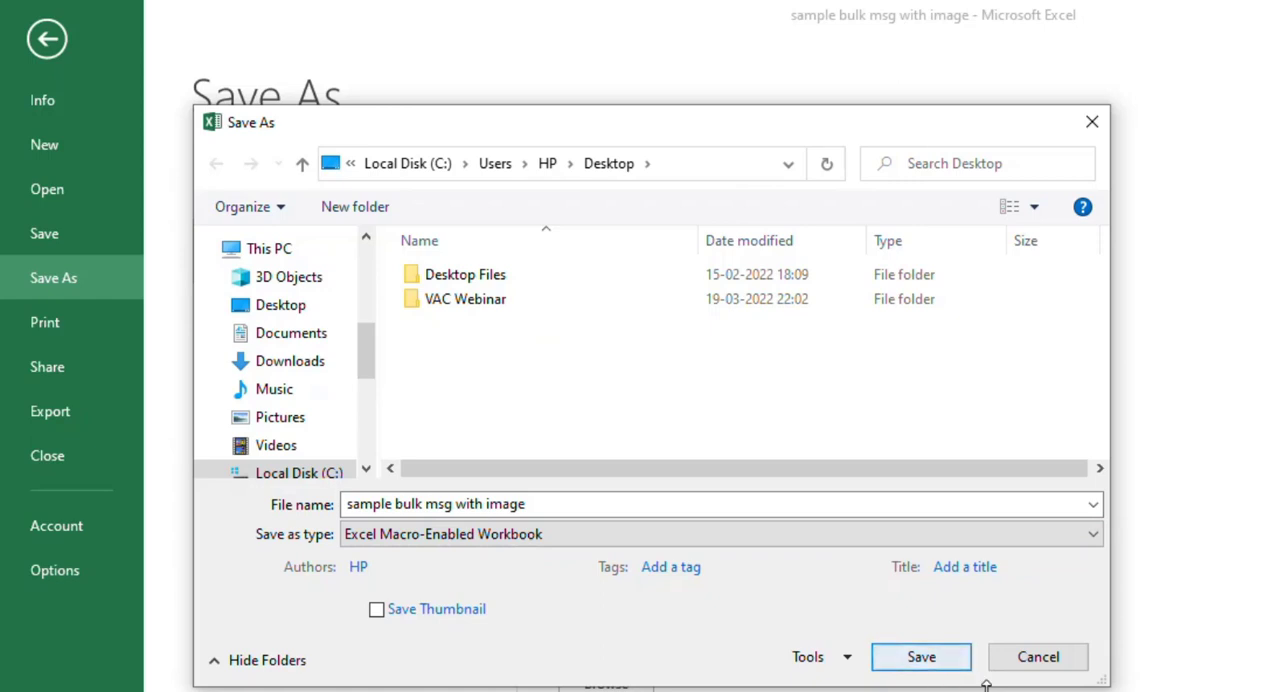
{"action": "left_click", "coordinate": [920, 656]}
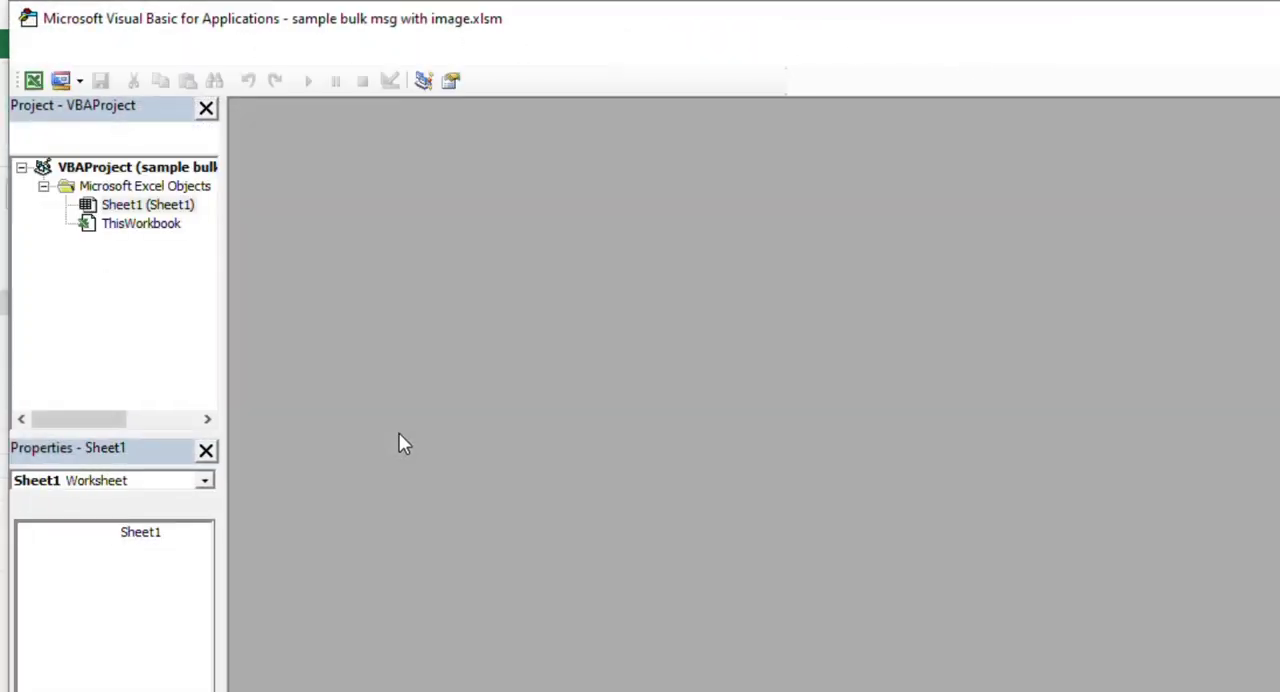
- Paste the WhatsAppMsg macro code from Notepad into Sheet1's code module
{"action": "left_click", "coordinate": [148, 204]}
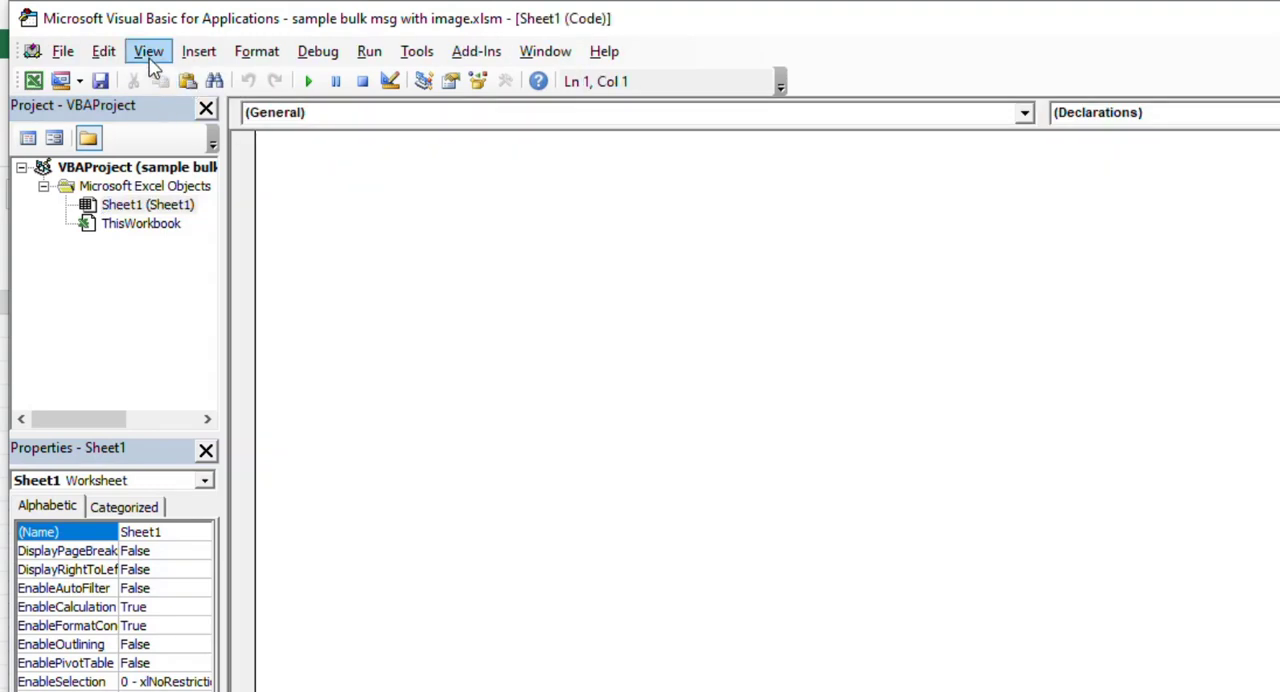
{"action": "left_click", "coordinate": [148, 52]}
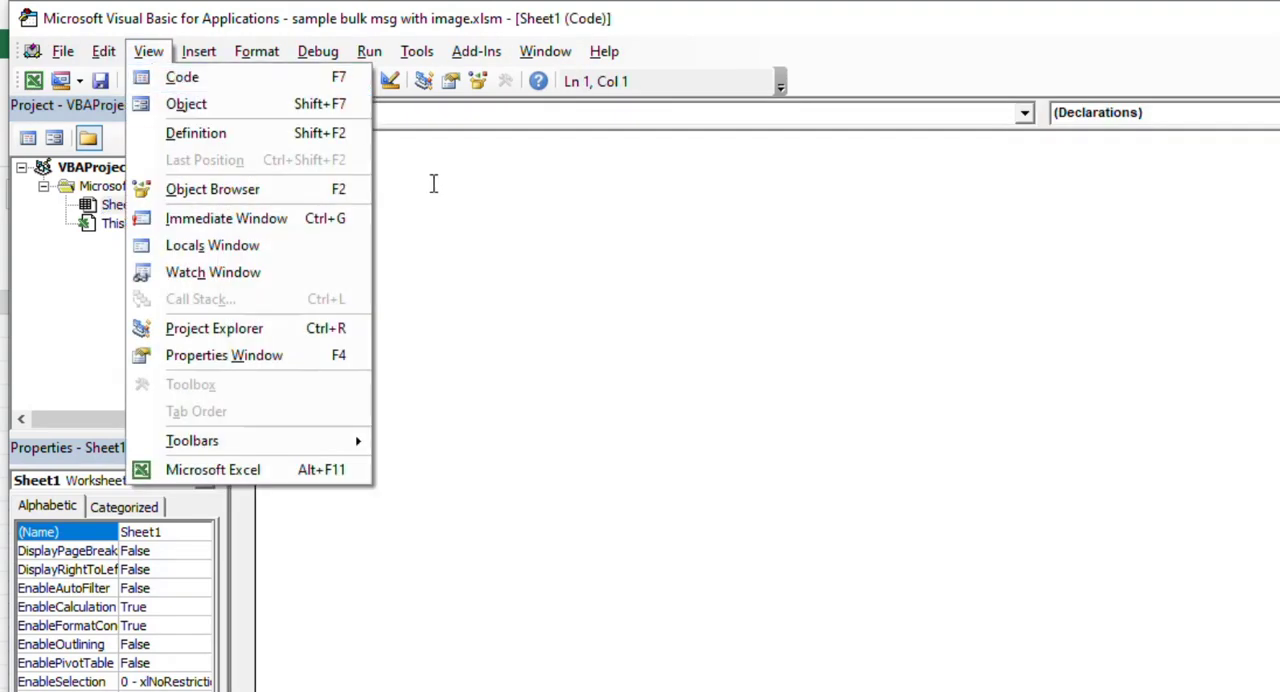
{"action": "left_click", "coordinate": [182, 76]}
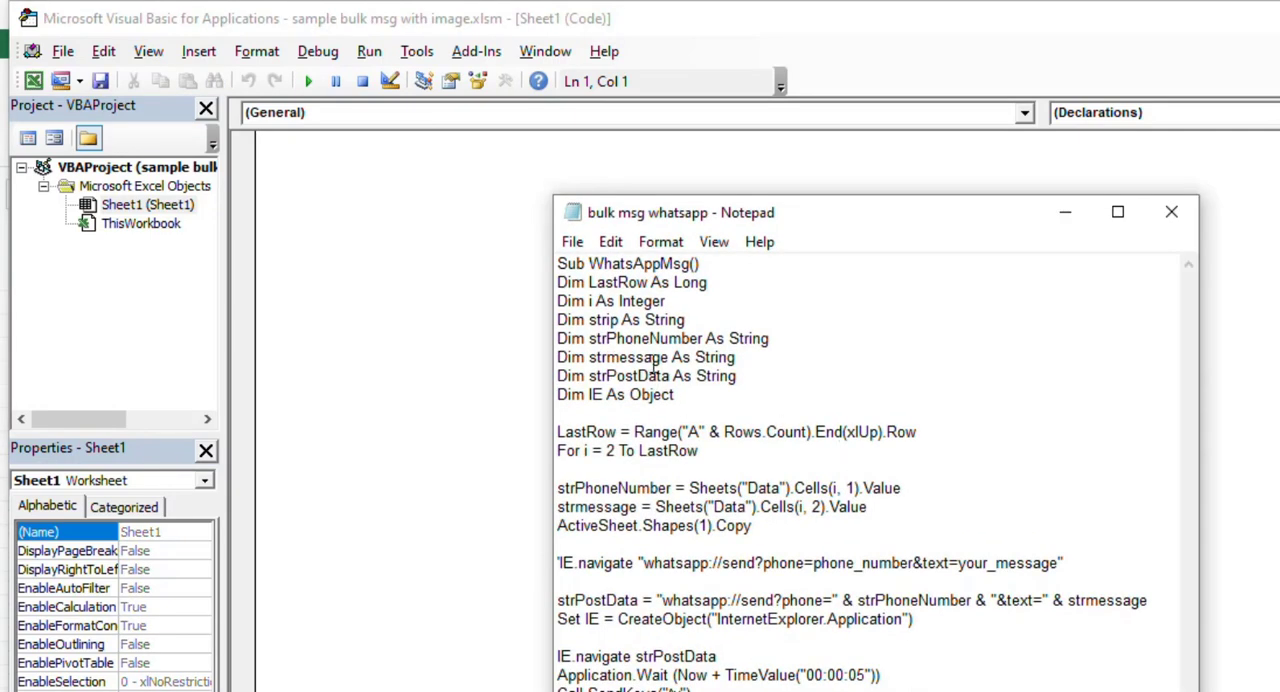
{"action": "key", "text": "ctrl+a"}
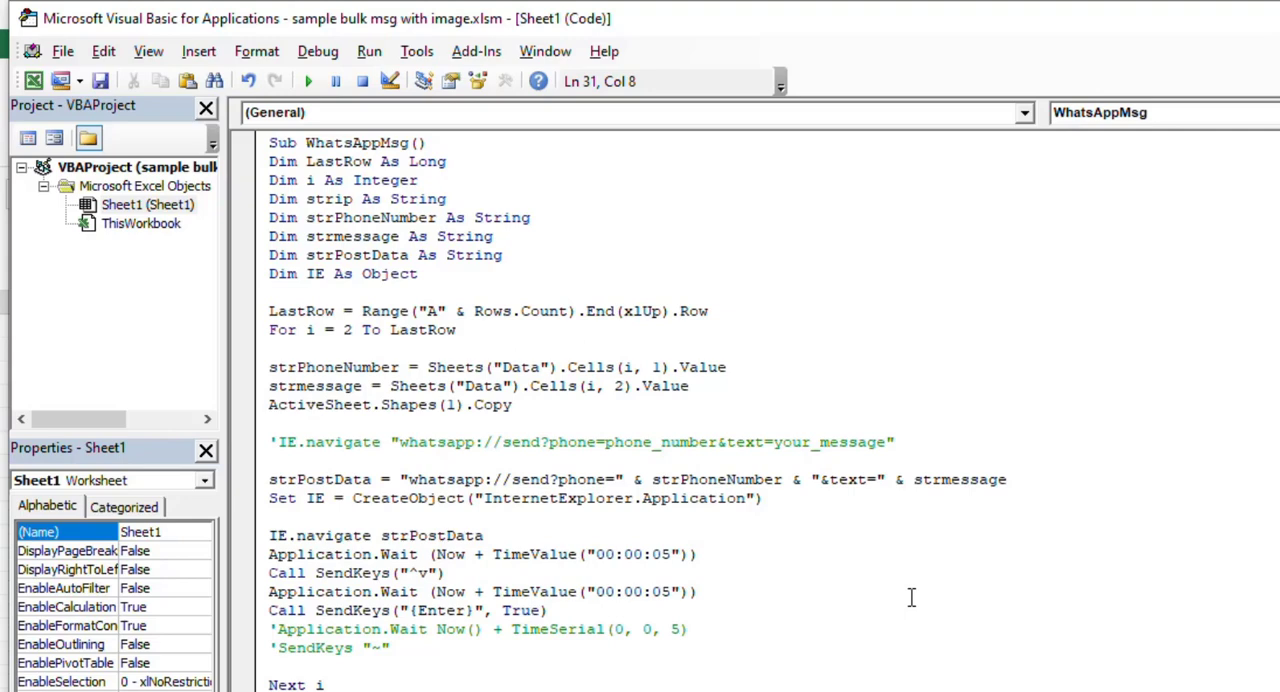
{"action": "left_click", "coordinate": [100, 80]}
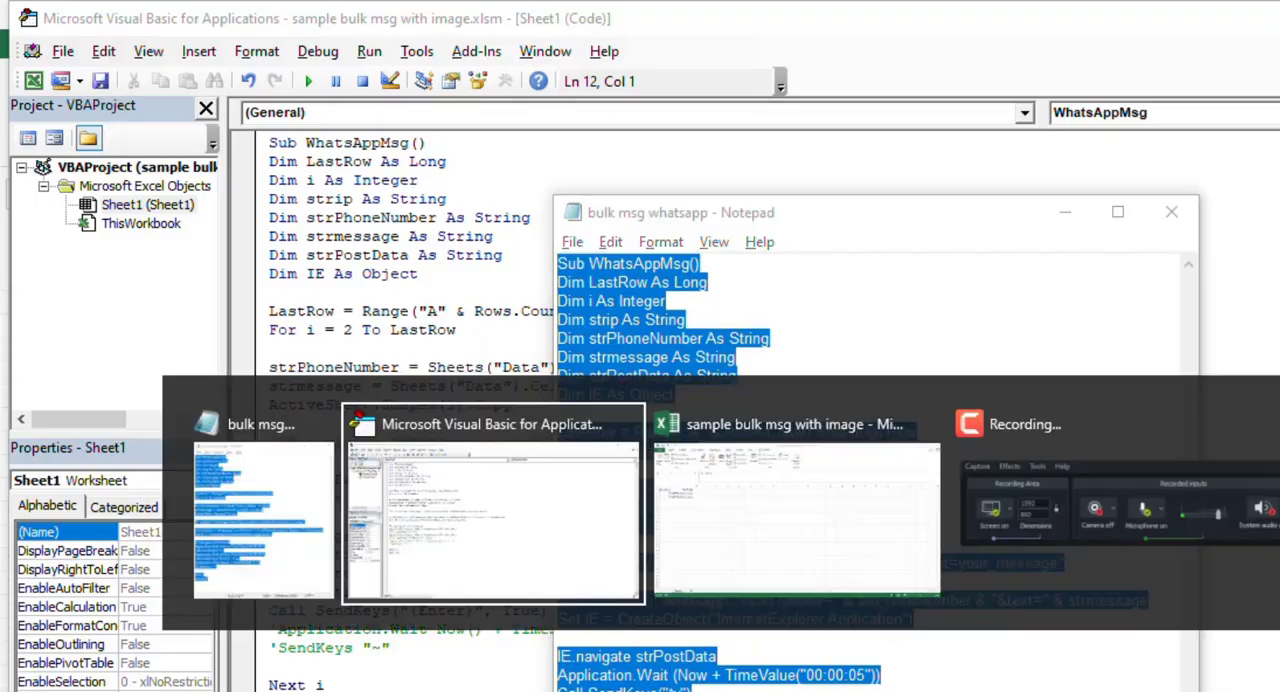
- Back in Excel, insert the microphones picture below the phone number and message table
{"action": "left_click", "coordinate": [796, 516]}
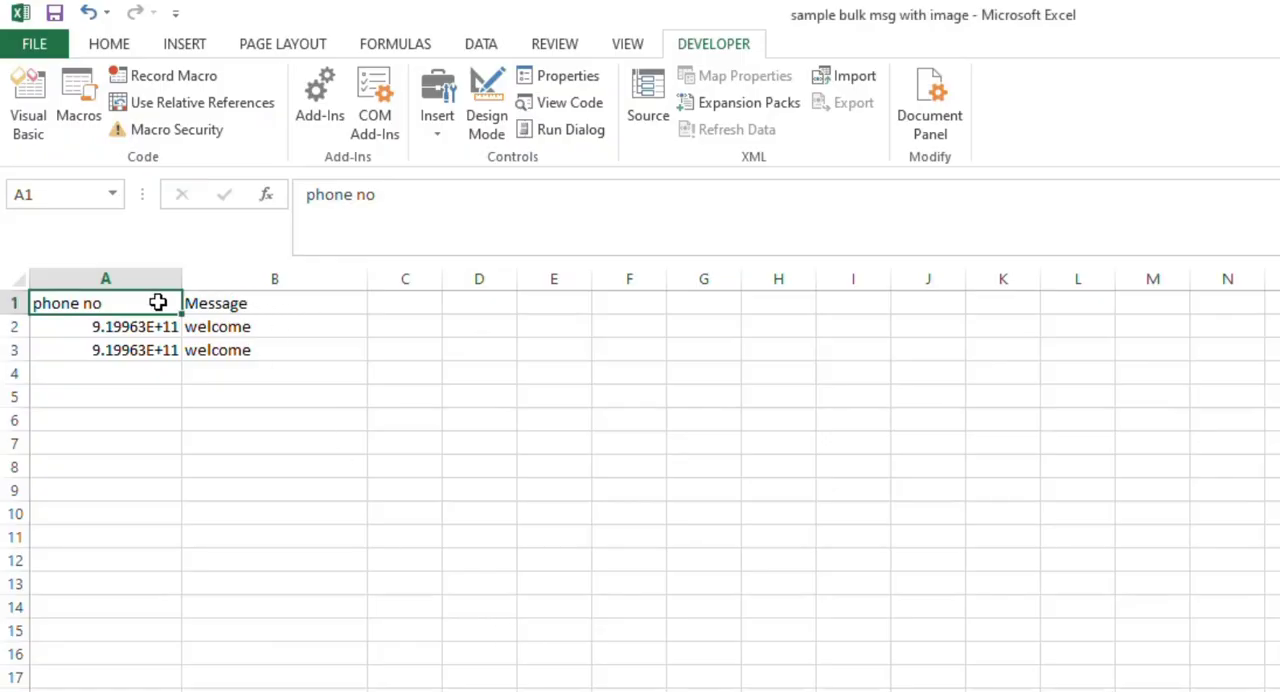
{"action": "left_click", "coordinate": [274, 302]}
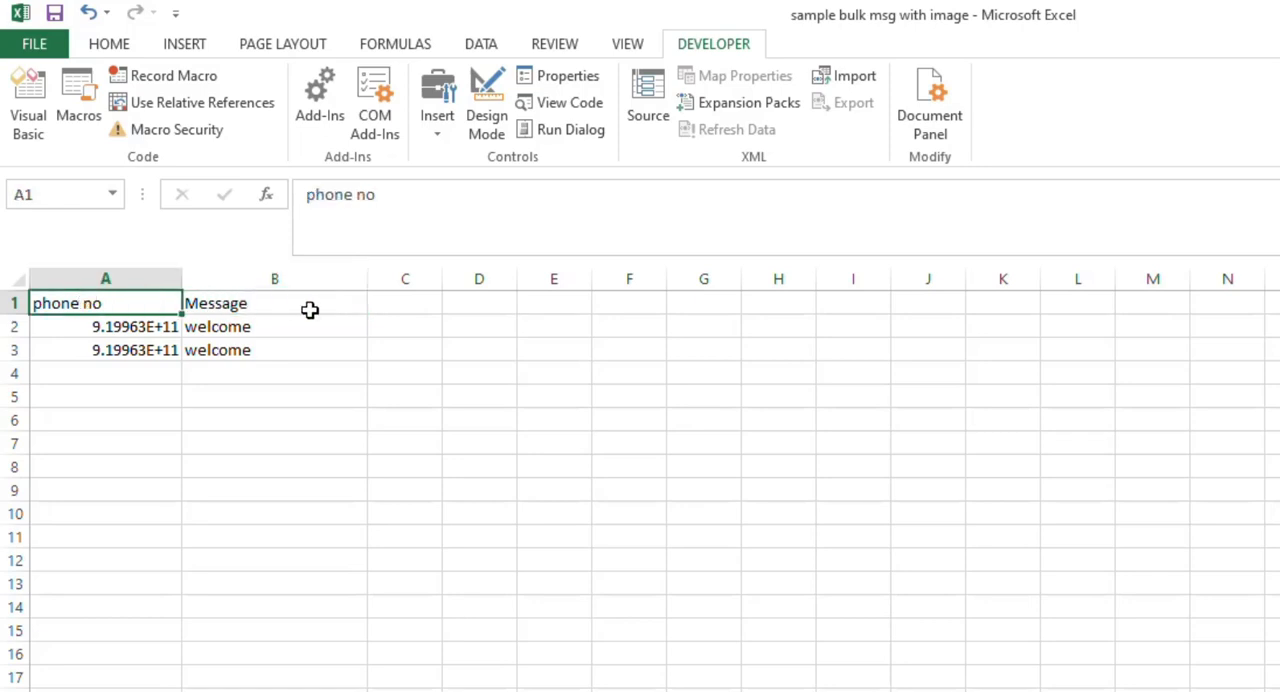
{"action": "left_click", "coordinate": [274, 302]}
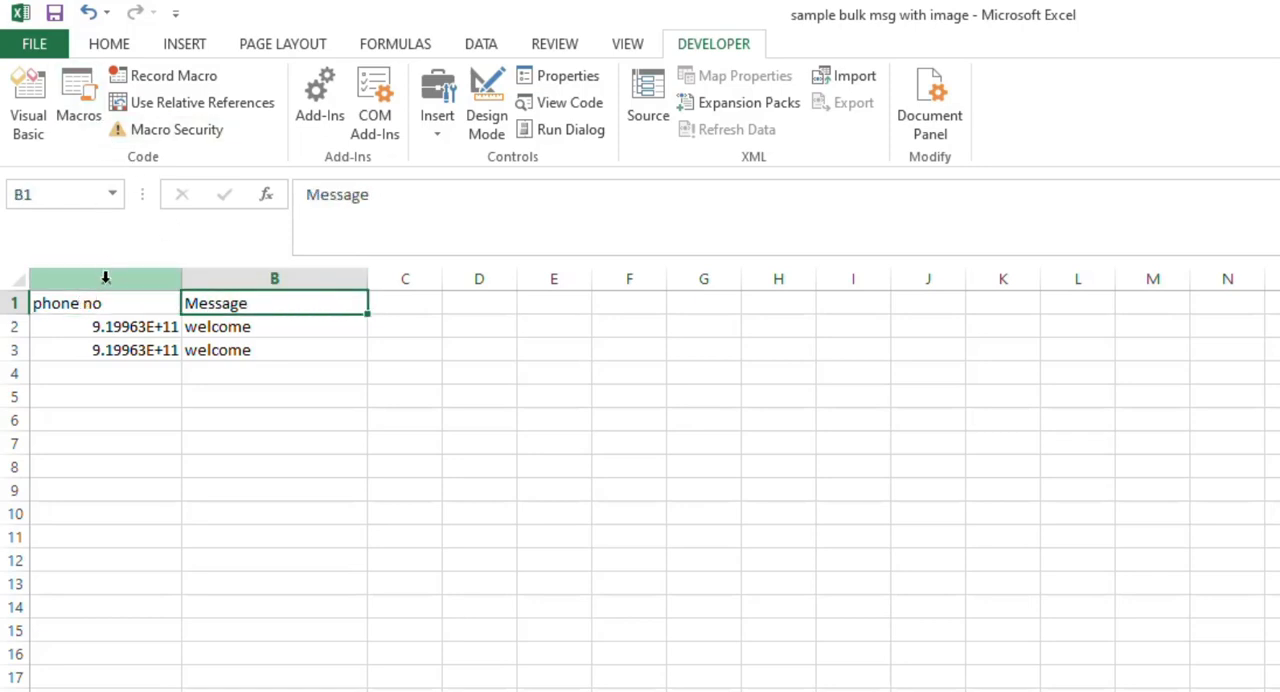
{"action": "left_click", "coordinate": [104, 304]}
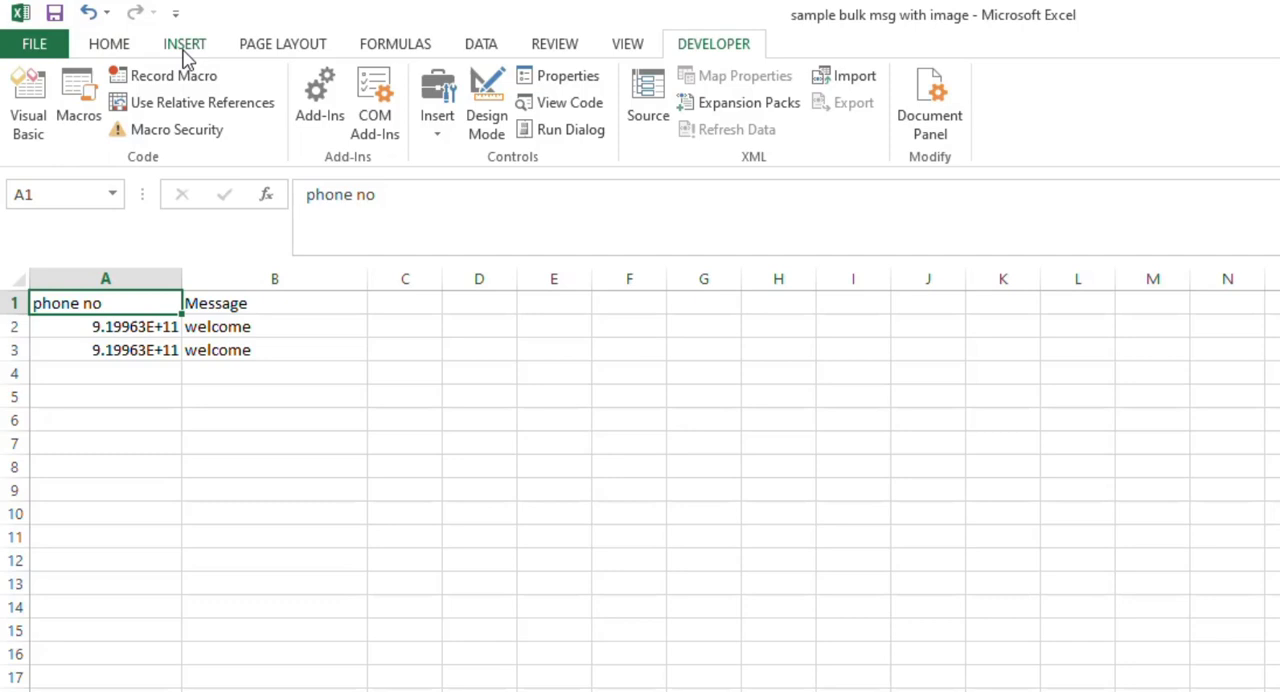
{"action": "left_click", "coordinate": [260, 96]}
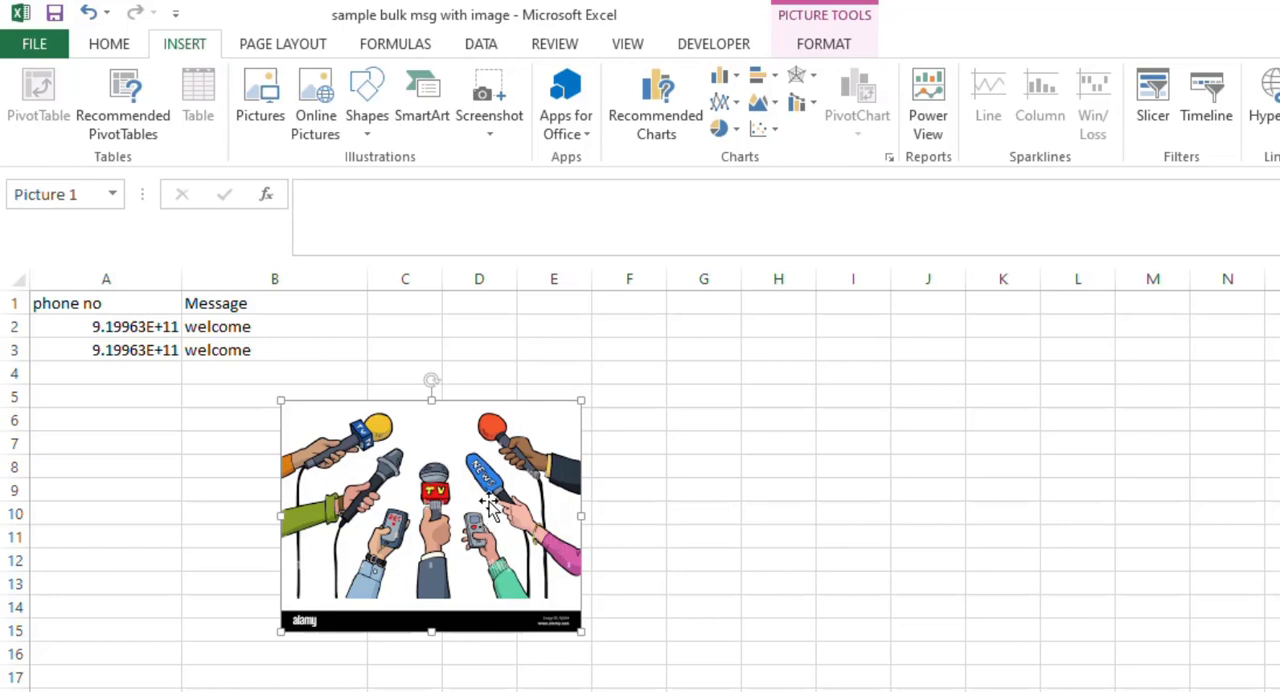
{"action": "left_click", "coordinate": [712, 44]}
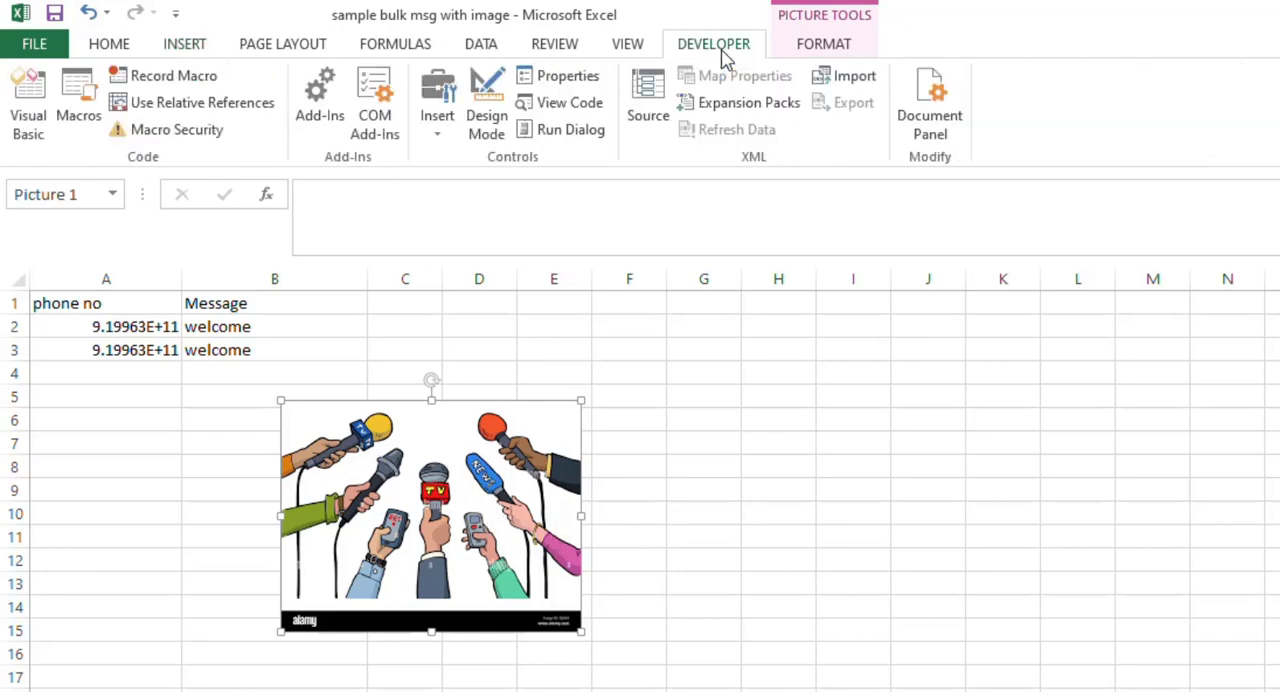
- Draw a Form Control button beside the data and assign it macro Sheet1.WhatsAppMsg
{"action": "left_click", "coordinate": [436, 96]}
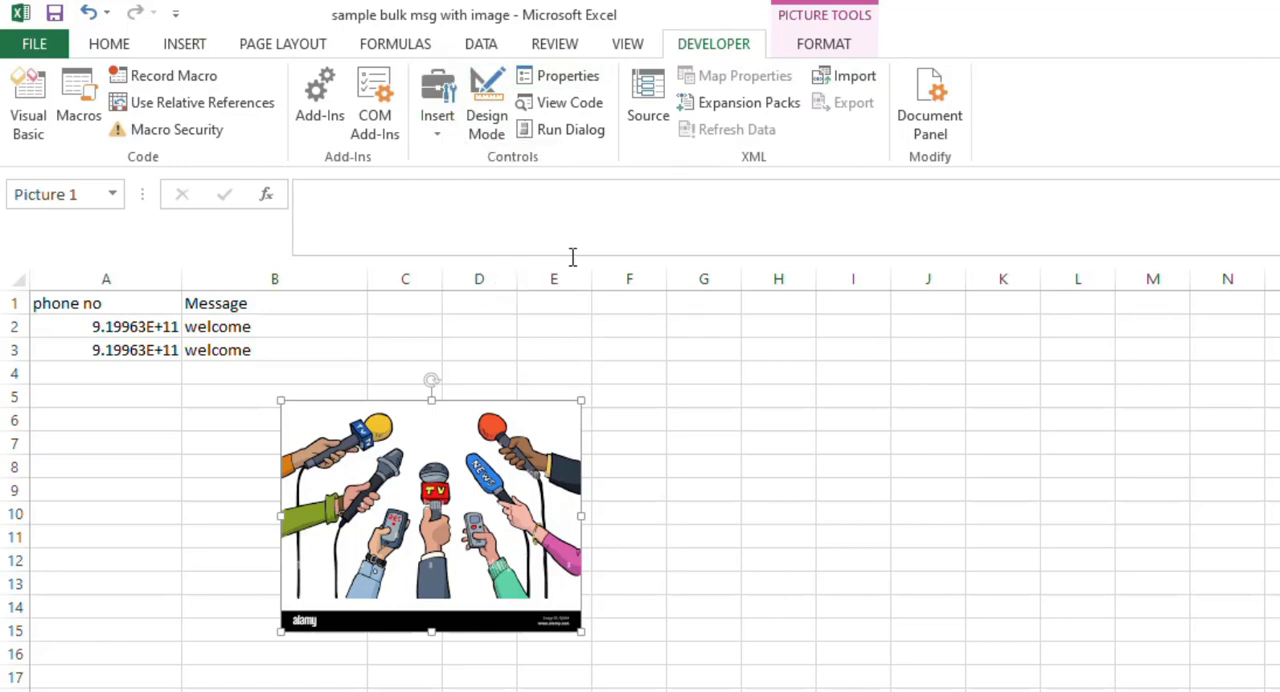
{"action": "left_click_drag", "start_coordinate": [732, 350], "coordinate": [908, 424]}
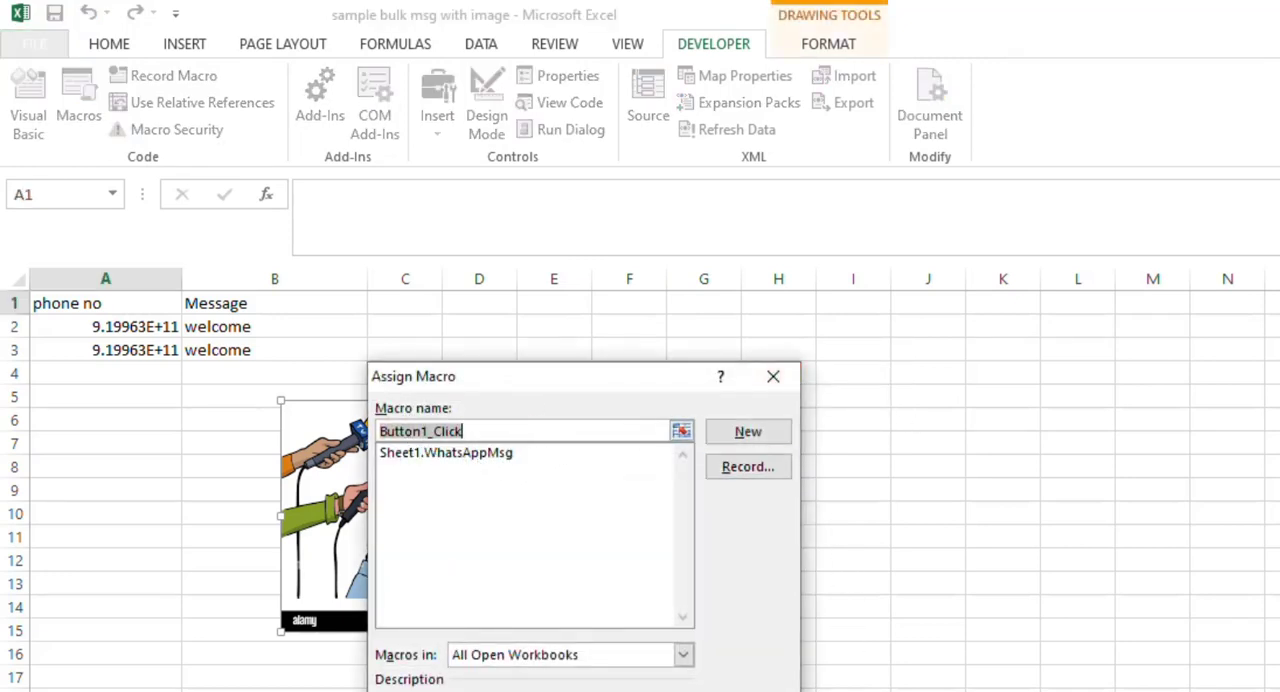
{"action": "left_click", "coordinate": [446, 452]}
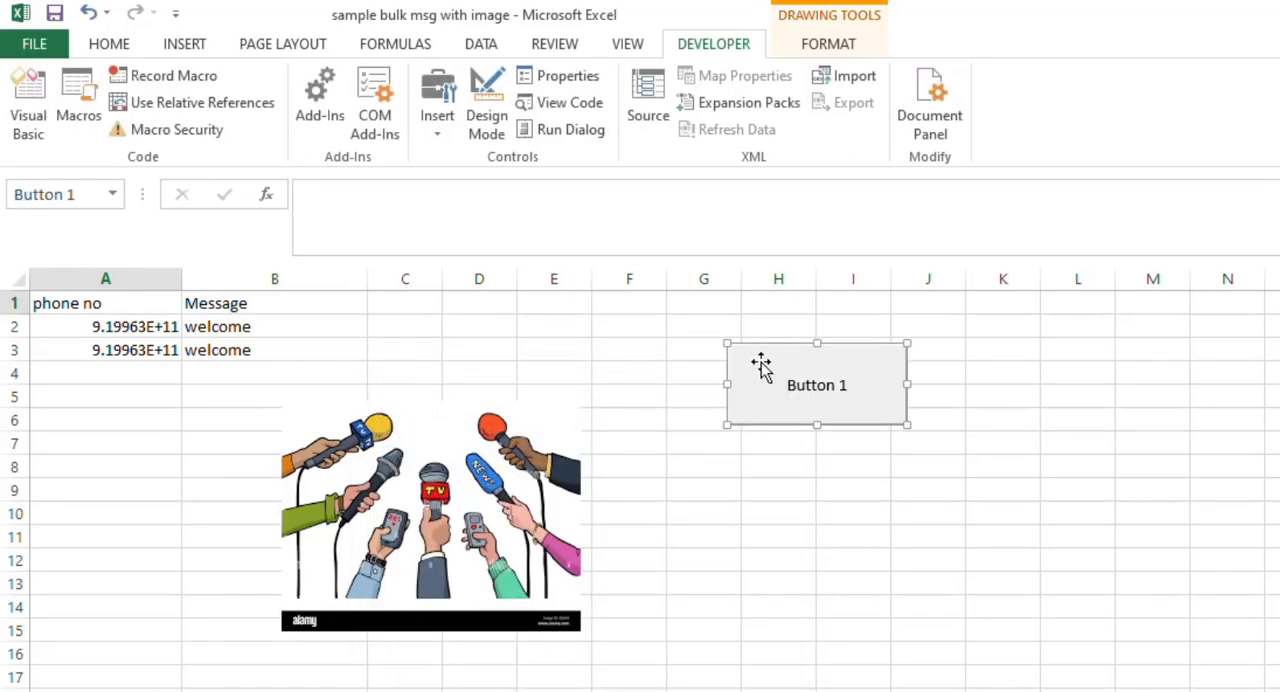
{"action": "mouse_move", "coordinate": [900, 424]}
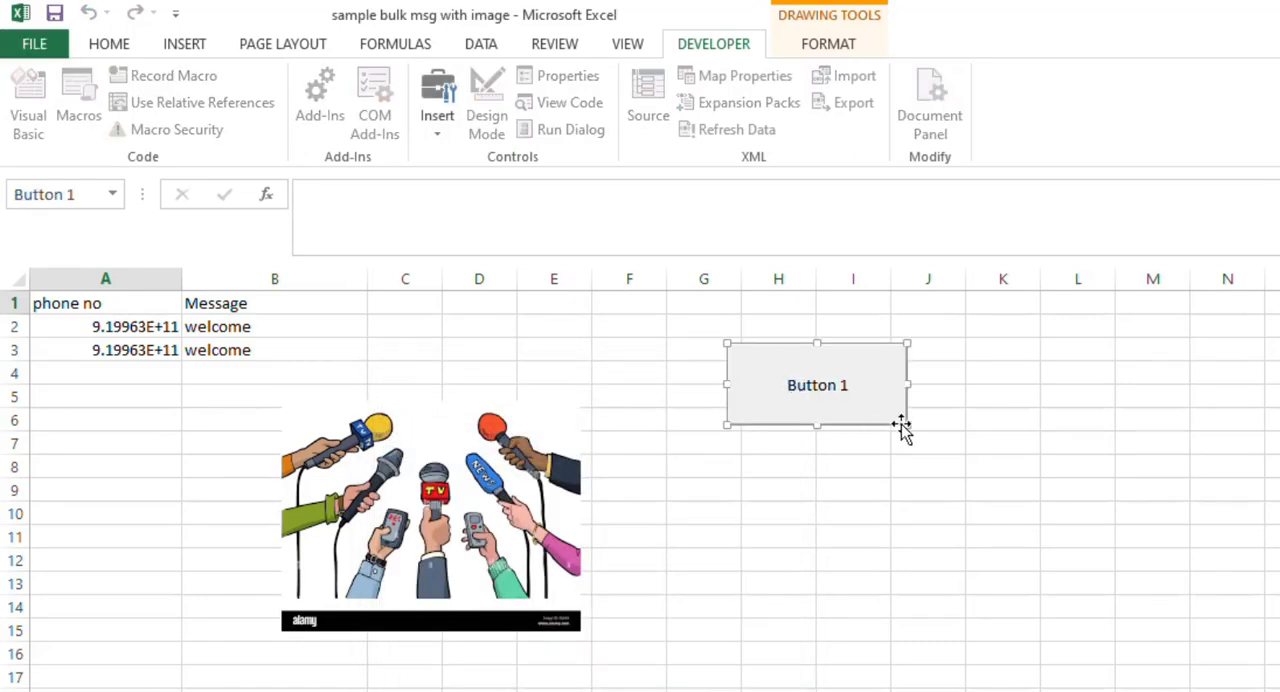
- Change the button's label text to SEND
{"action": "double_click", "coordinate": [816, 384]}
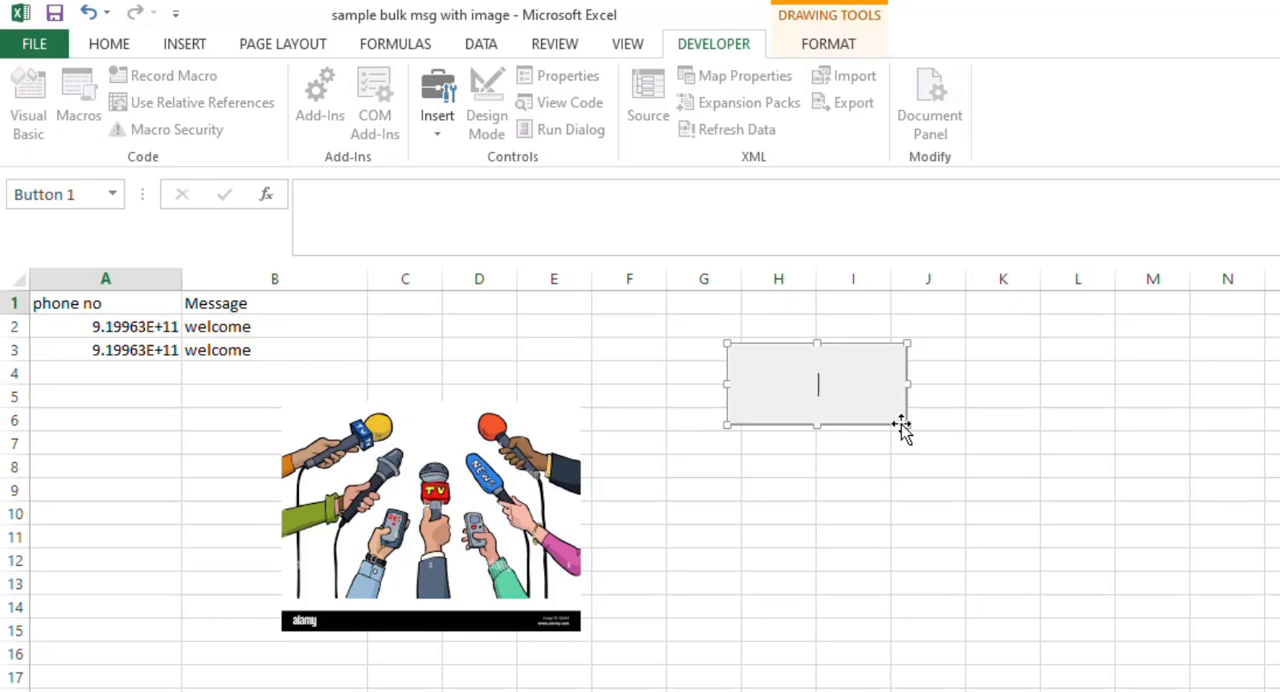
{"action": "type", "text": "SEND"}
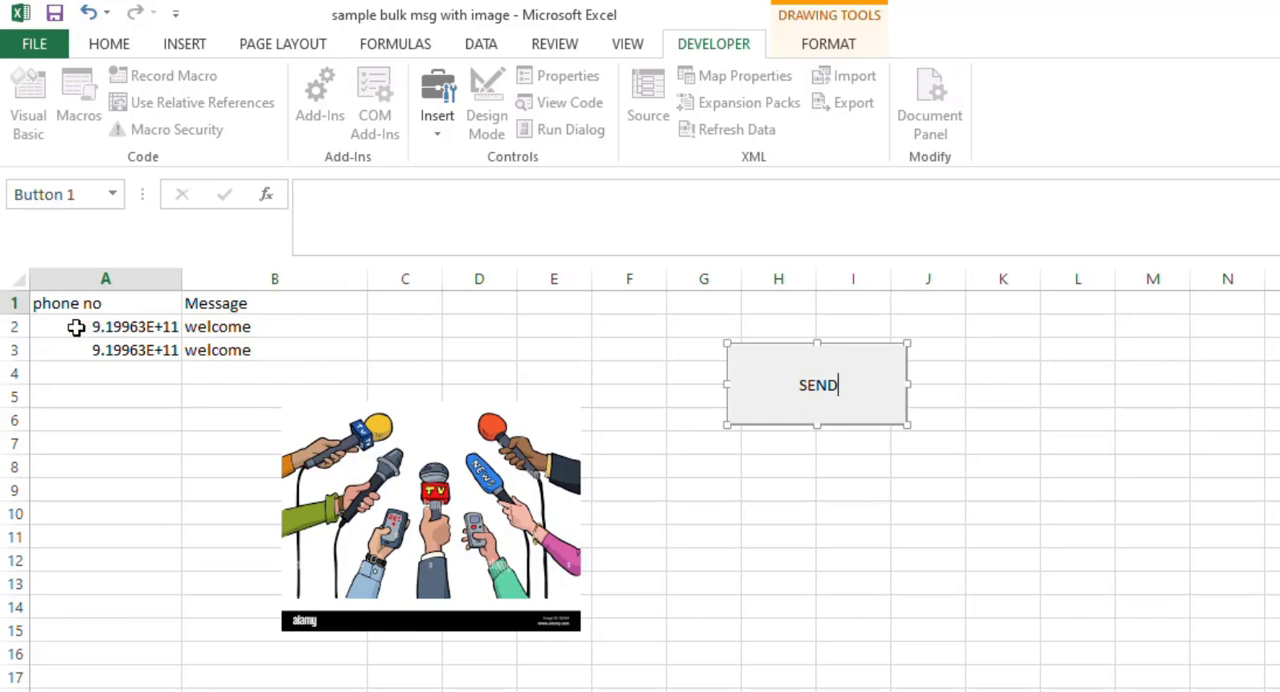
{"action": "left_click", "coordinate": [104, 326]}
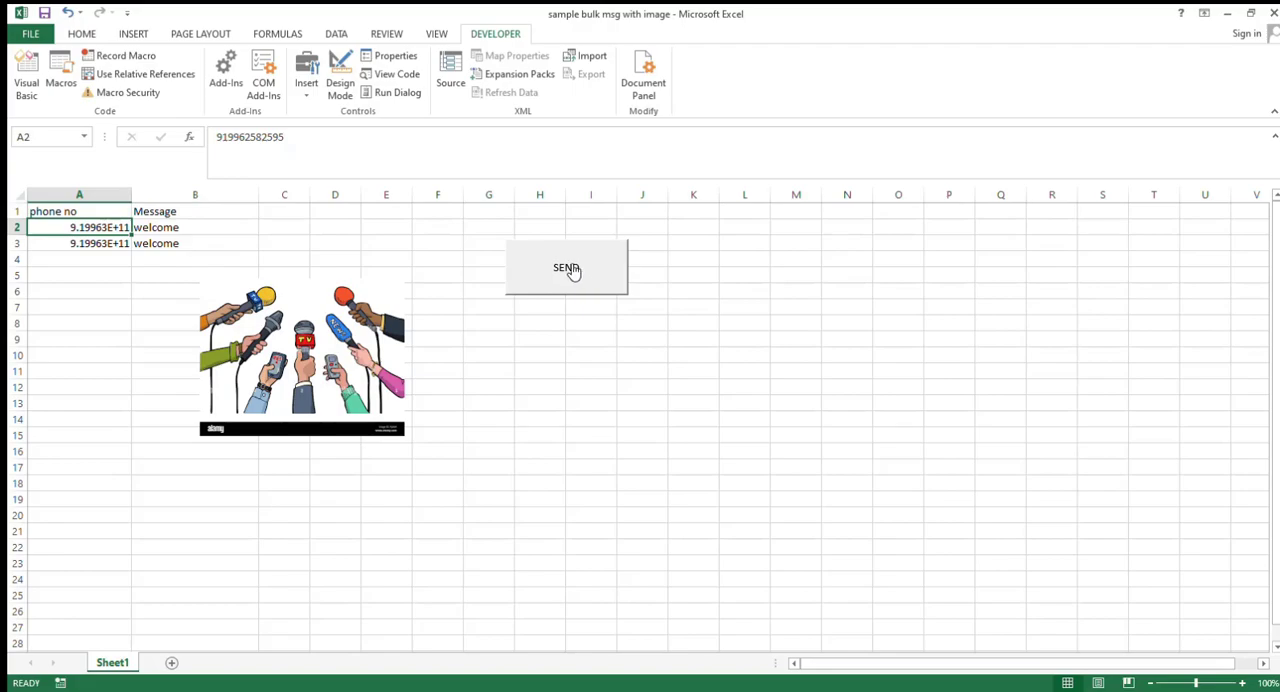
- Run the macro via SEND and dismiss the Subscript out of range error
{"action": "left_click", "coordinate": [566, 268]}
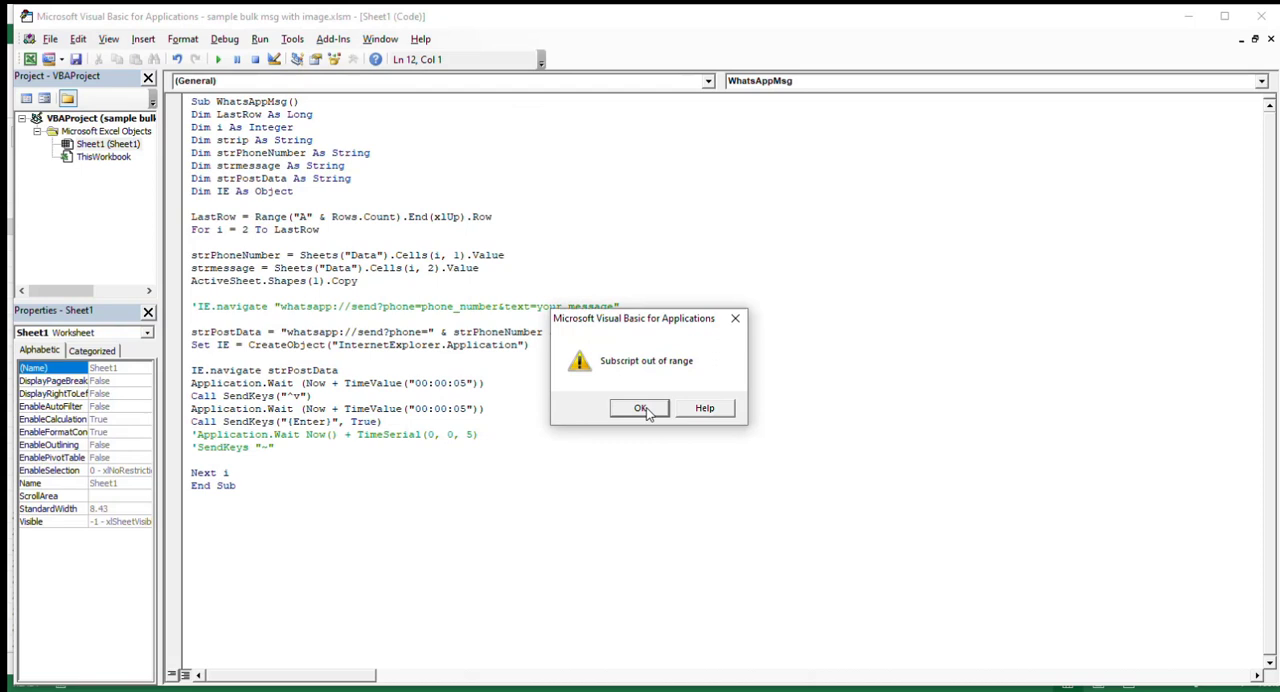
{"action": "mouse_move", "coordinate": [348, 256]}
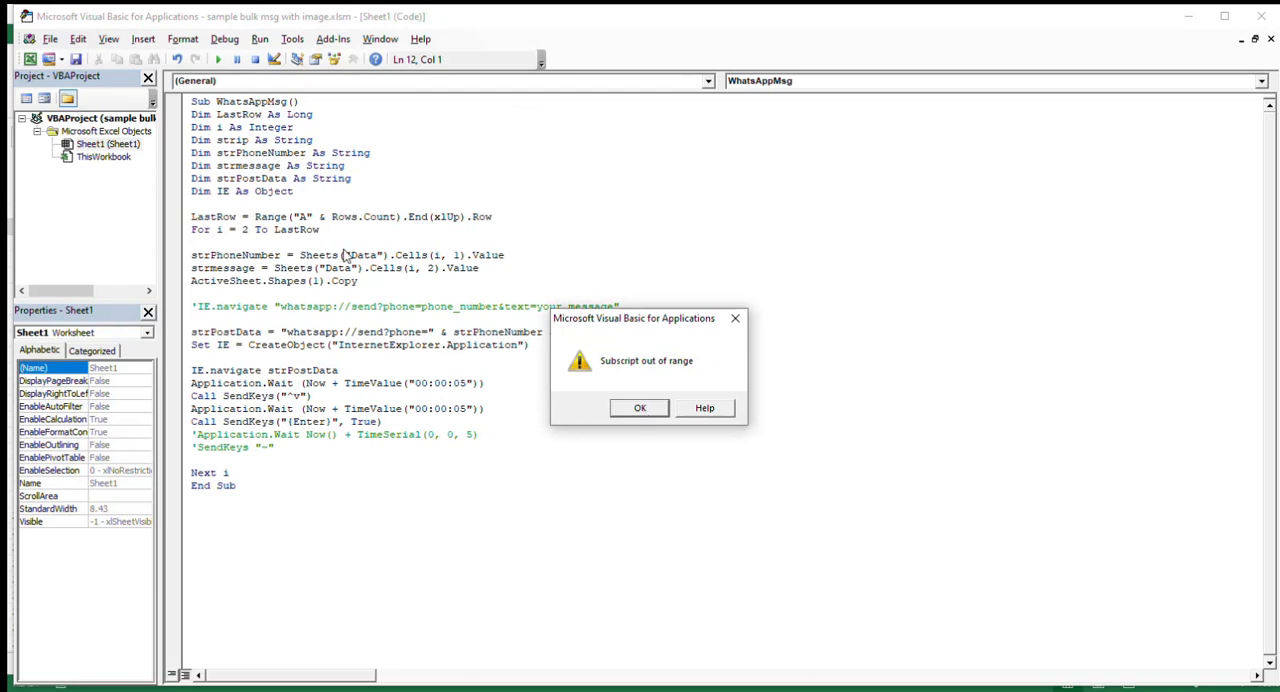
{"action": "left_click", "coordinate": [640, 408]}
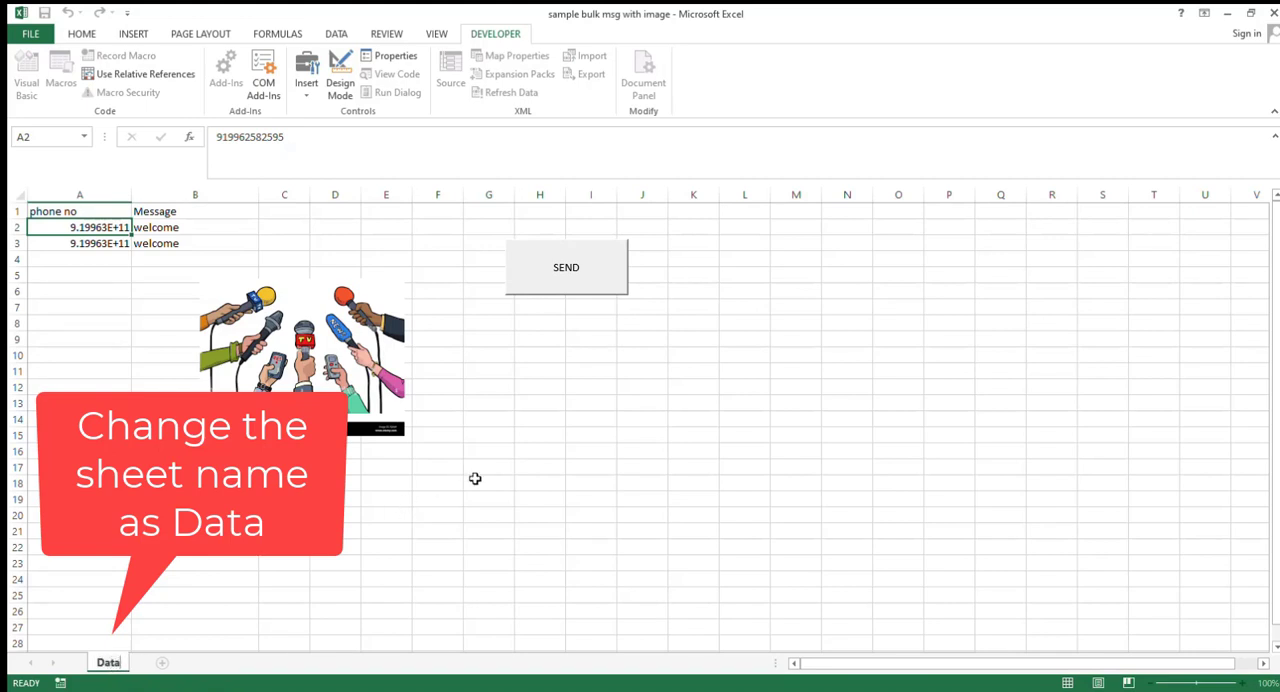
{"action": "mouse_move", "coordinate": [572, 276]}
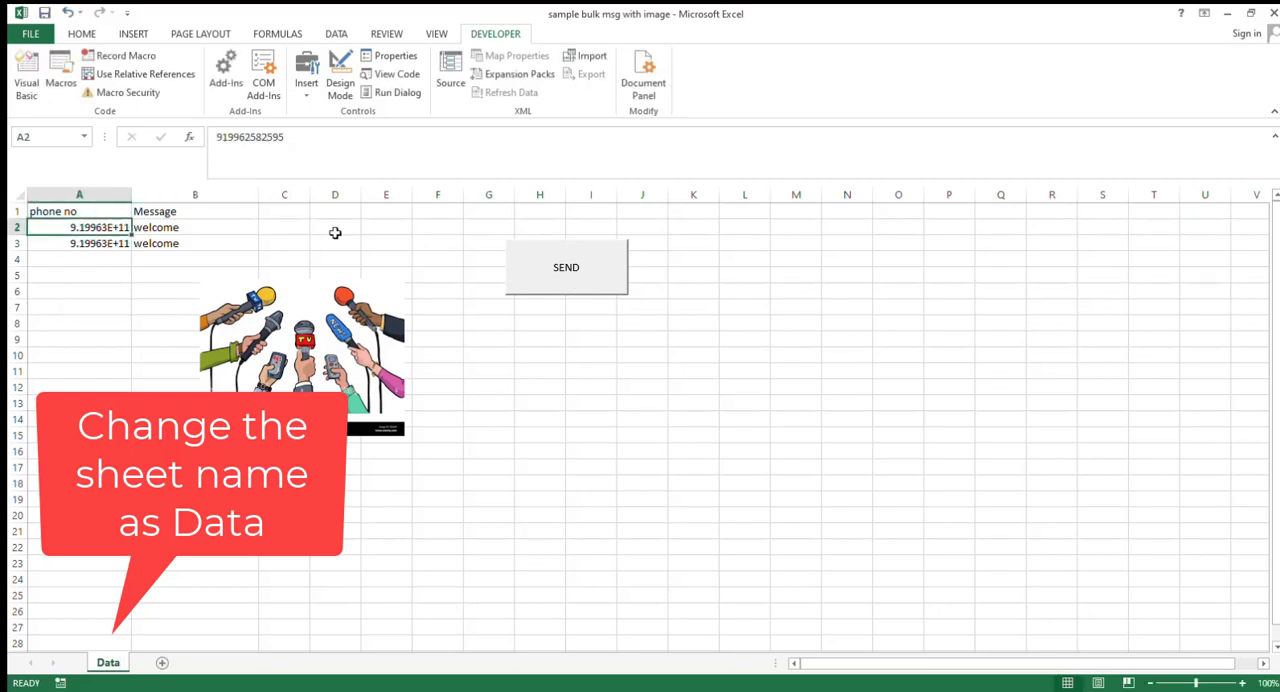
- Run the macro via SEND and allow Internet Explorer to open WhatsApp for the first number
{"action": "left_click", "coordinate": [566, 268]}
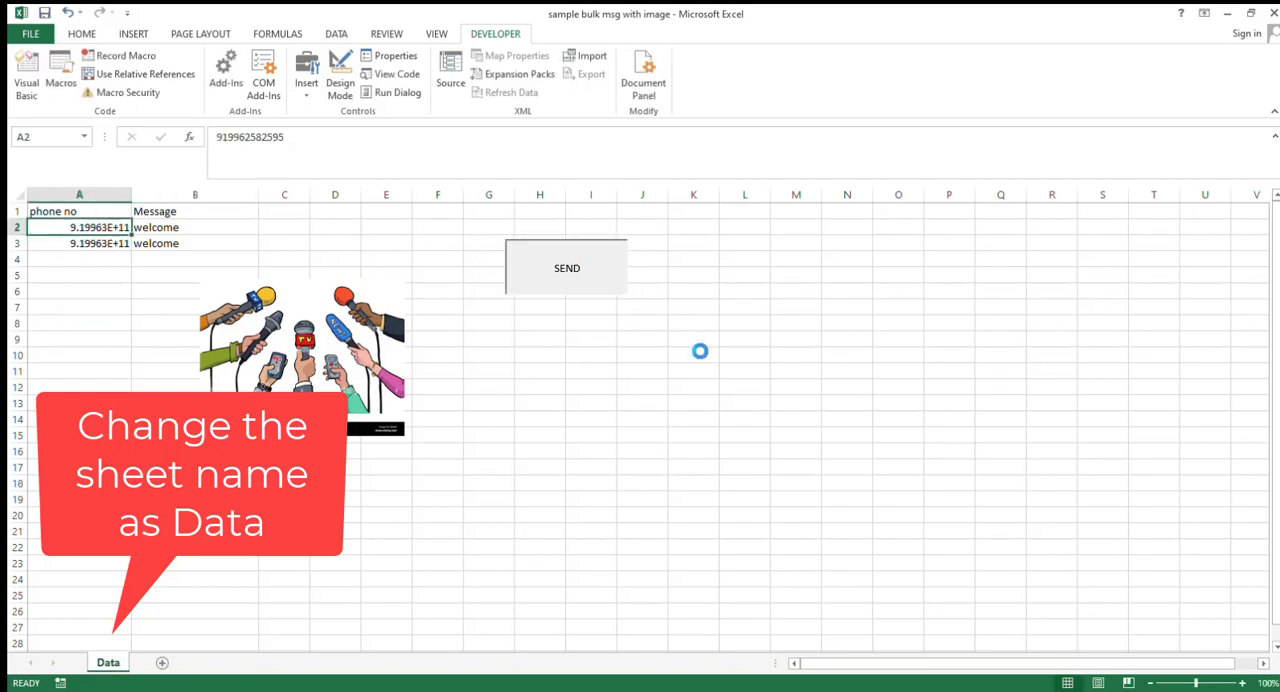
{"action": "left_click", "coordinate": [568, 268]}
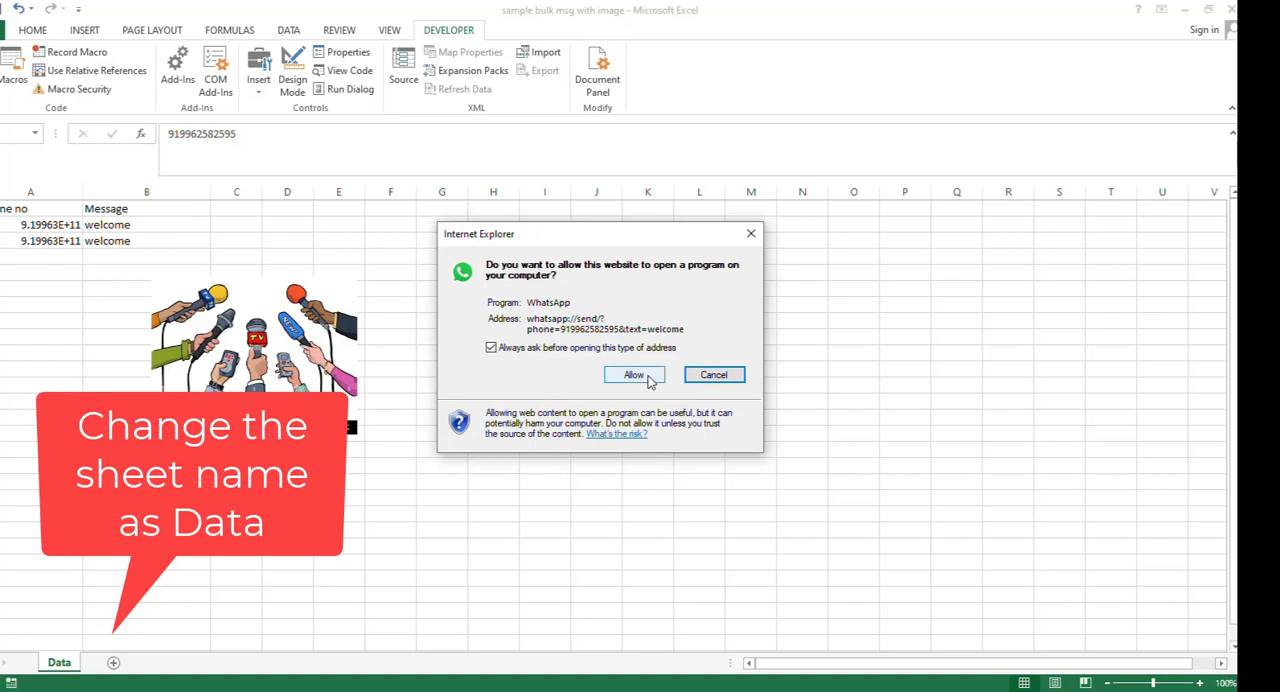
{"action": "left_click", "coordinate": [632, 374]}
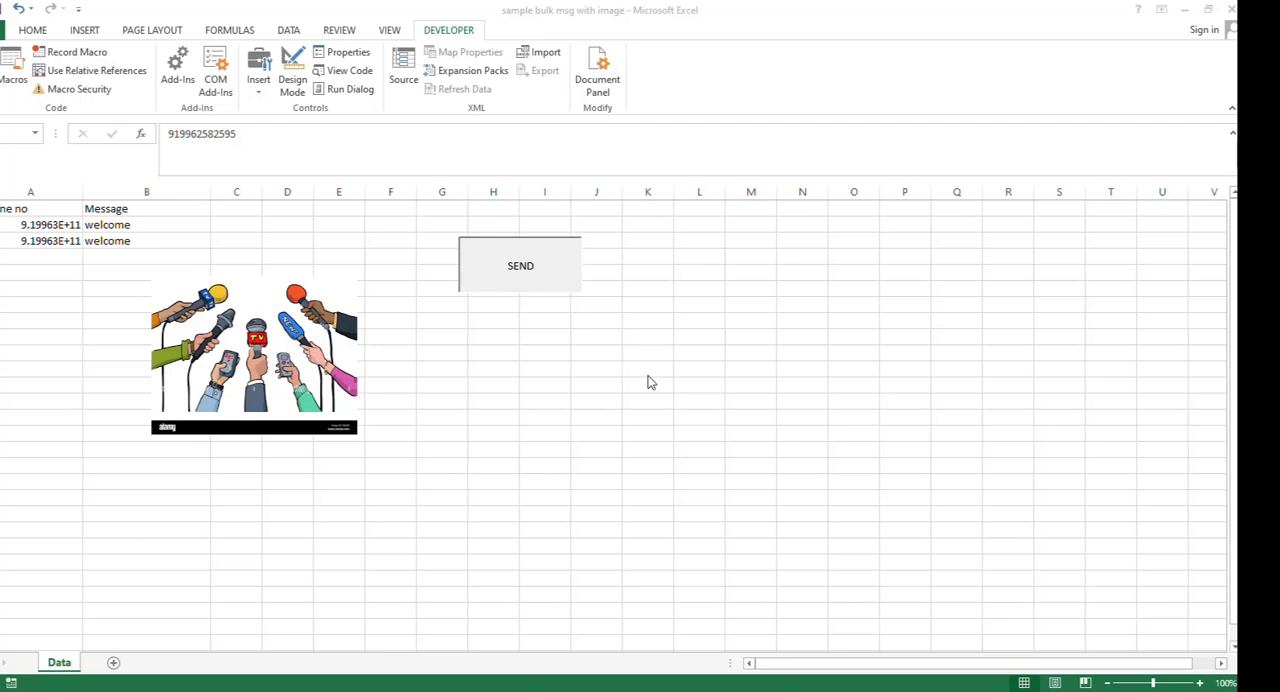
{"action": "left_click", "coordinate": [520, 264]}
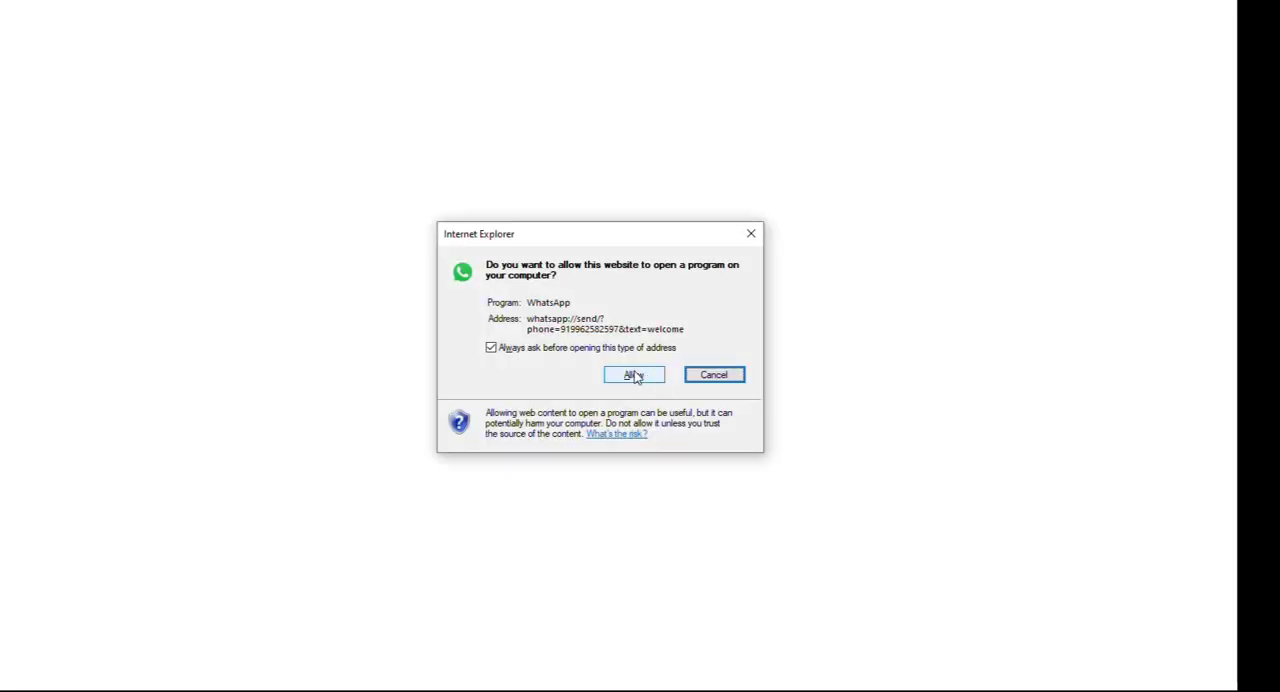
{"action": "left_click", "coordinate": [632, 374]}
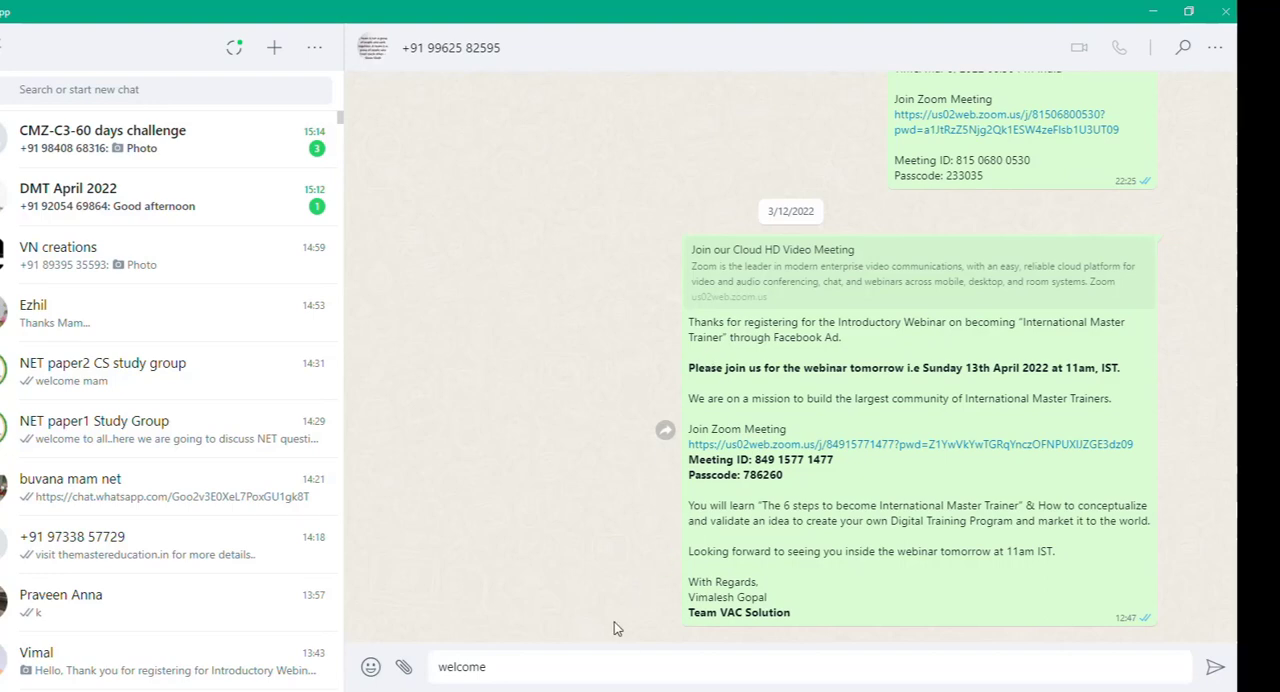
- Send the microphones image with the 'welcome' caption to each contact, allowing WhatsApp to open for the next number
{"action": "left_click", "coordinate": [1216, 666]}
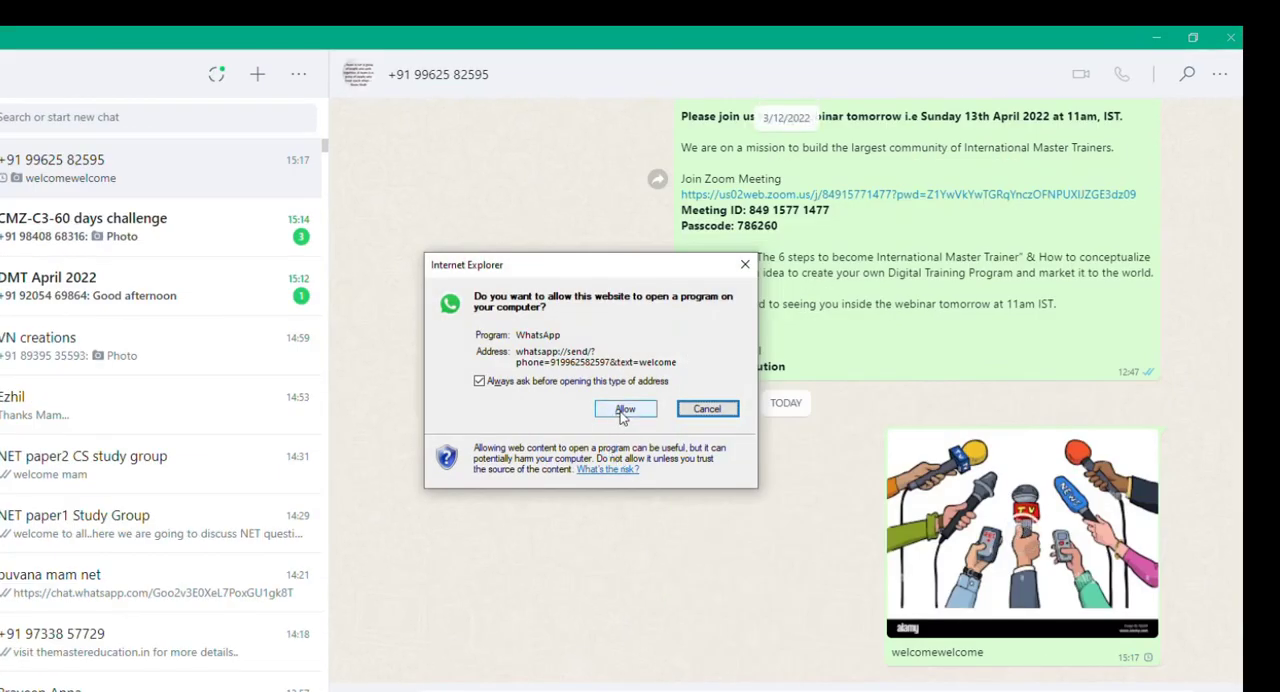
{"action": "left_click", "coordinate": [624, 408]}
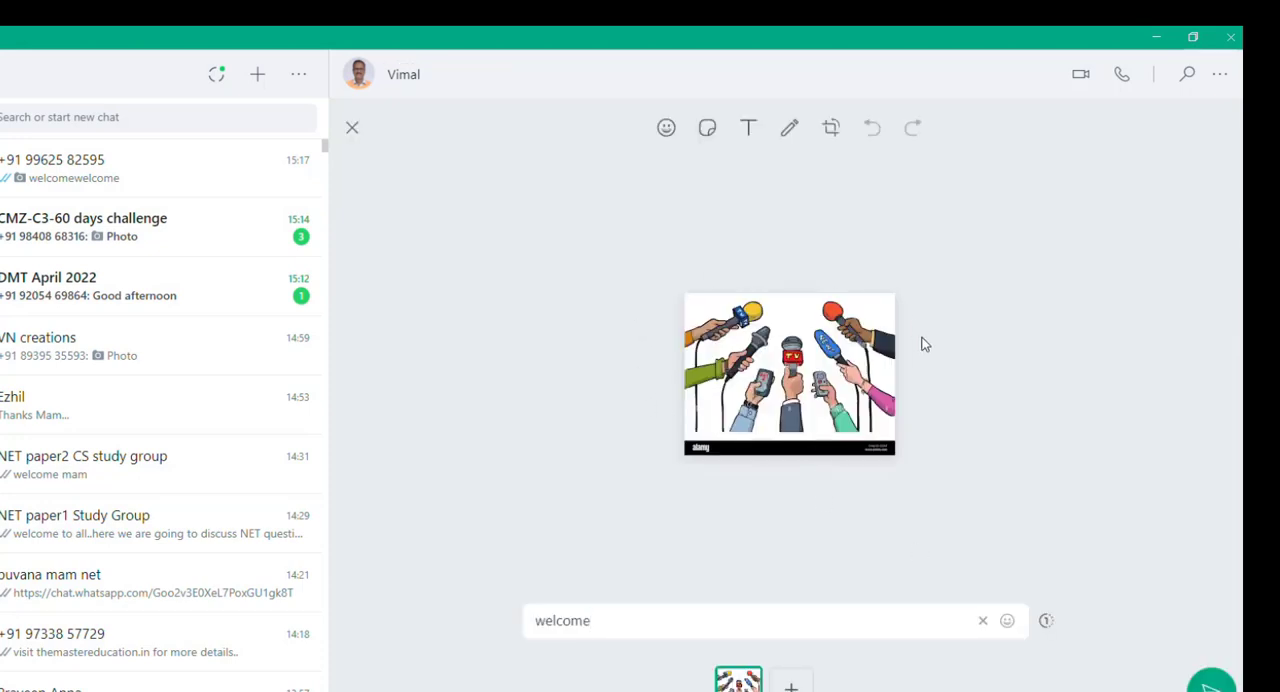
{"action": "mouse_move", "coordinate": [544, 644]}
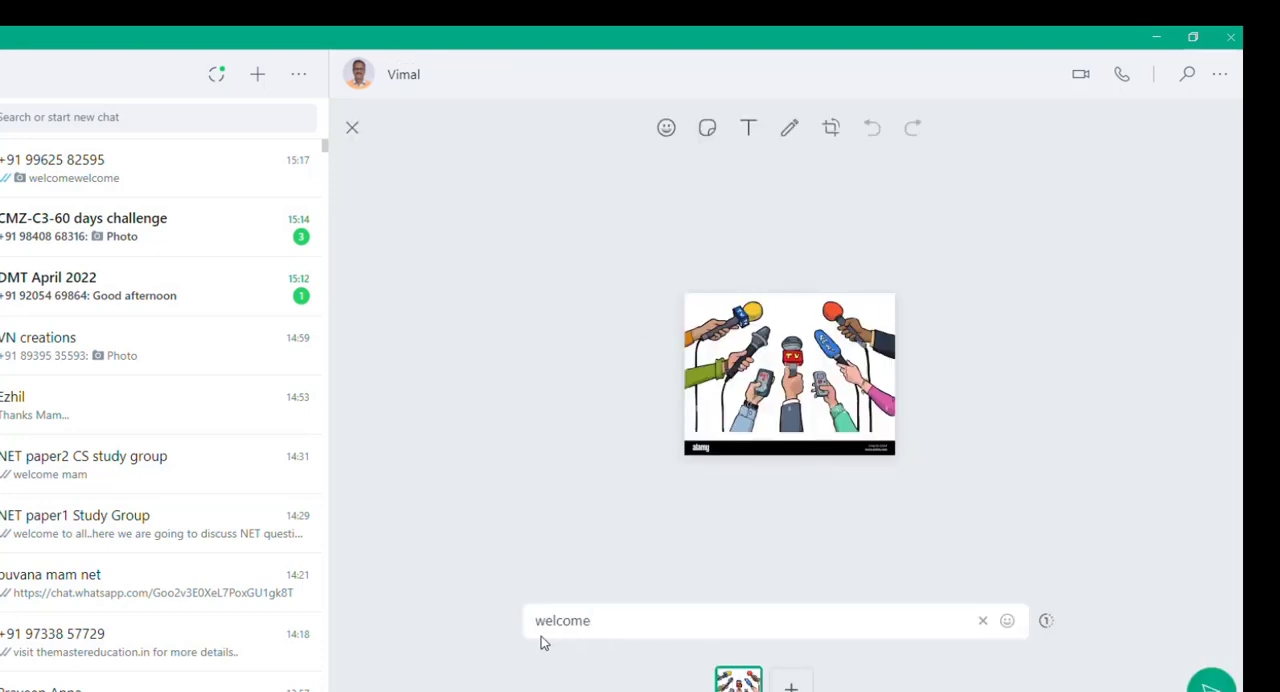
{"action": "left_click", "coordinate": [1210, 684]}
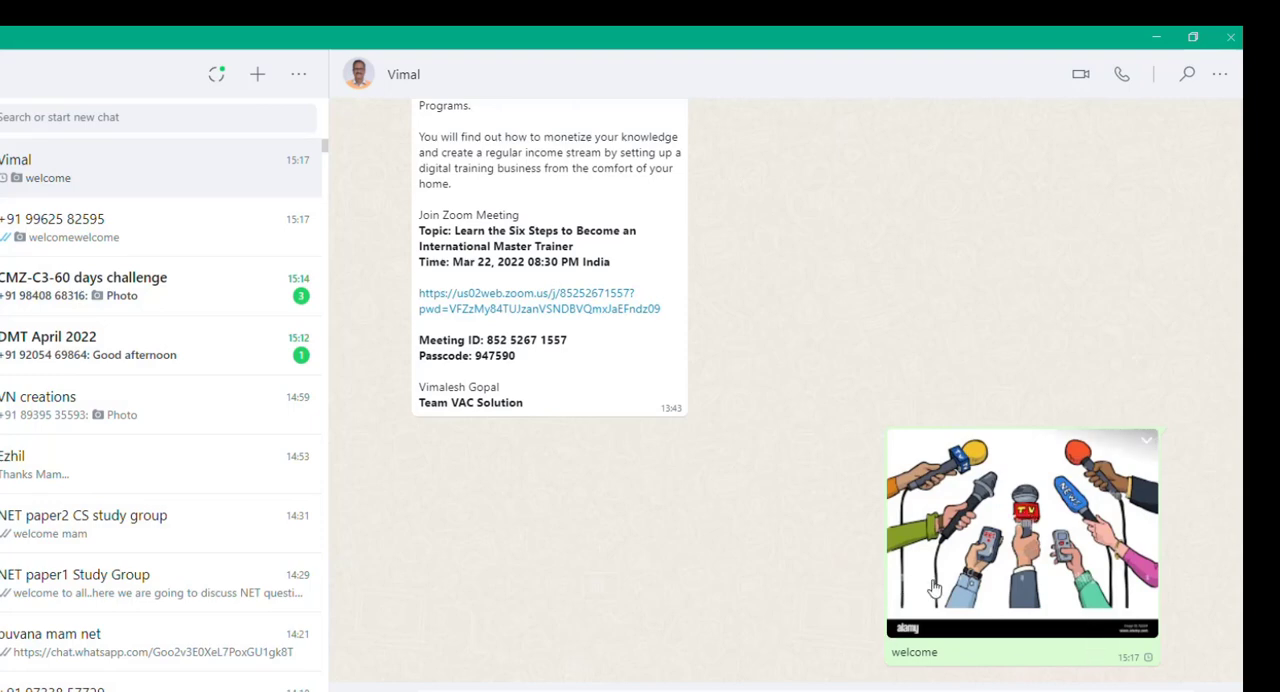
{"action": "mouse_move", "coordinate": [296, 150]}
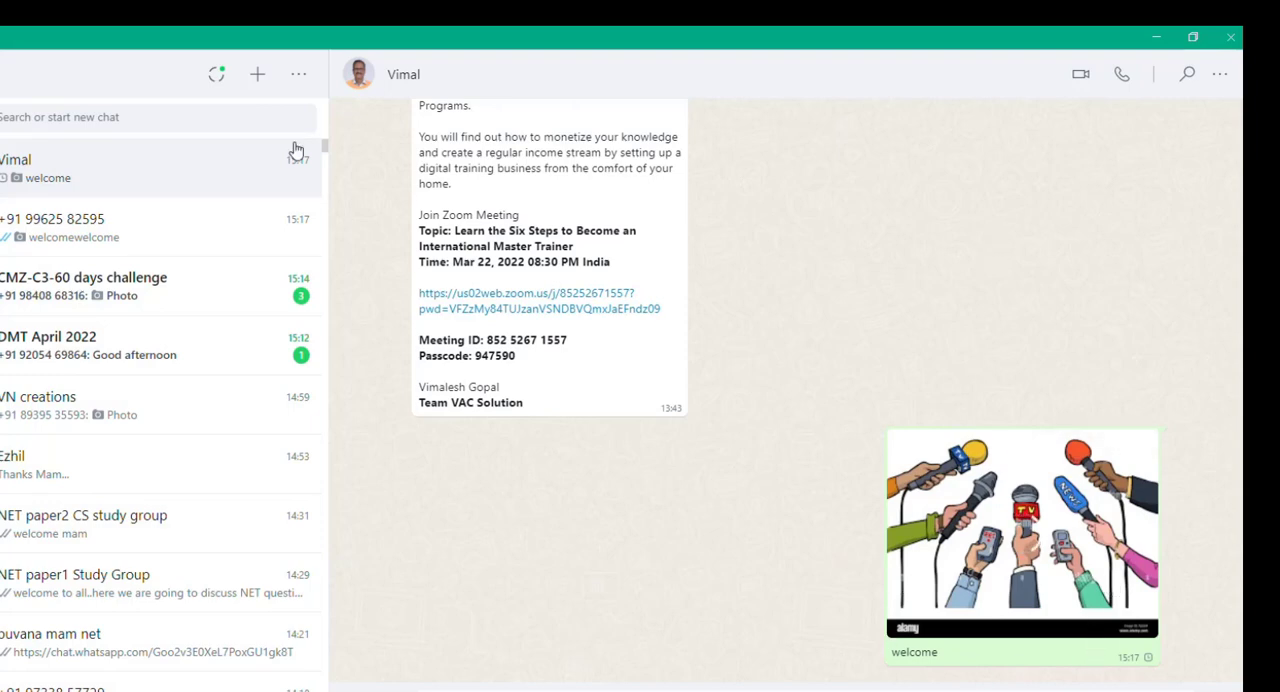
{"action": "mouse_move", "coordinate": [452, 76]}
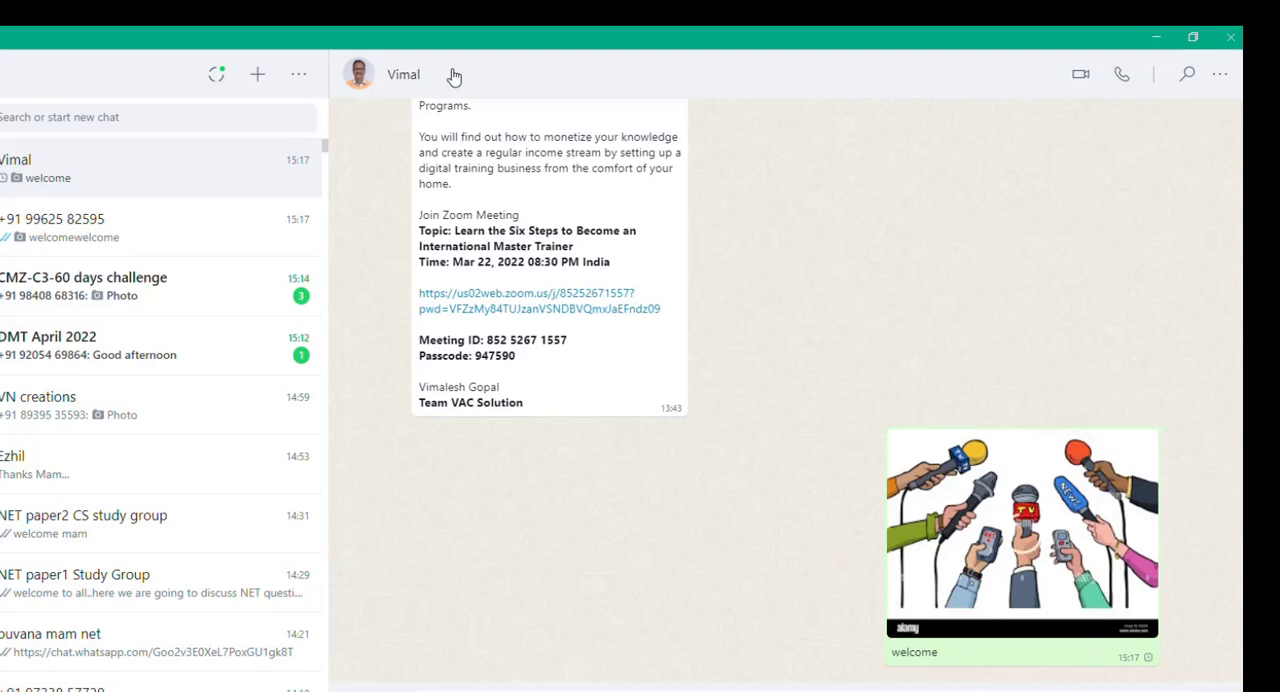